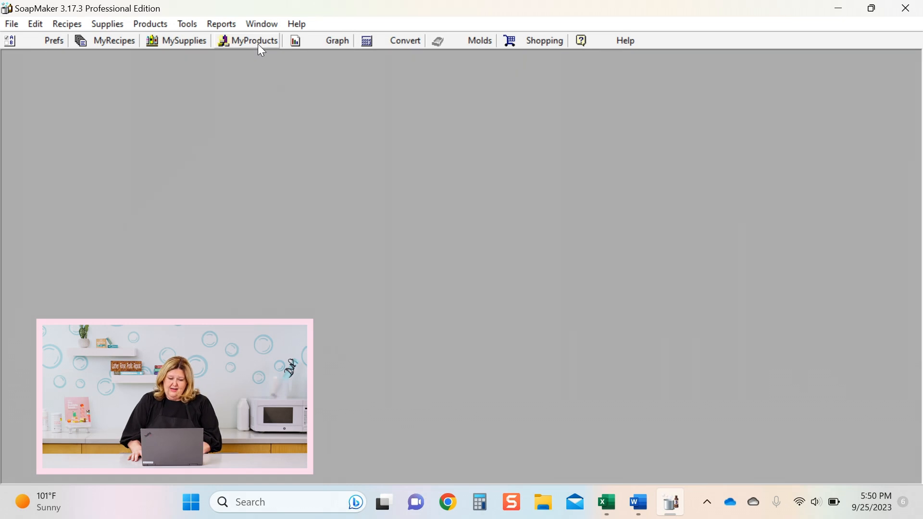
mouse_move(338, 58)
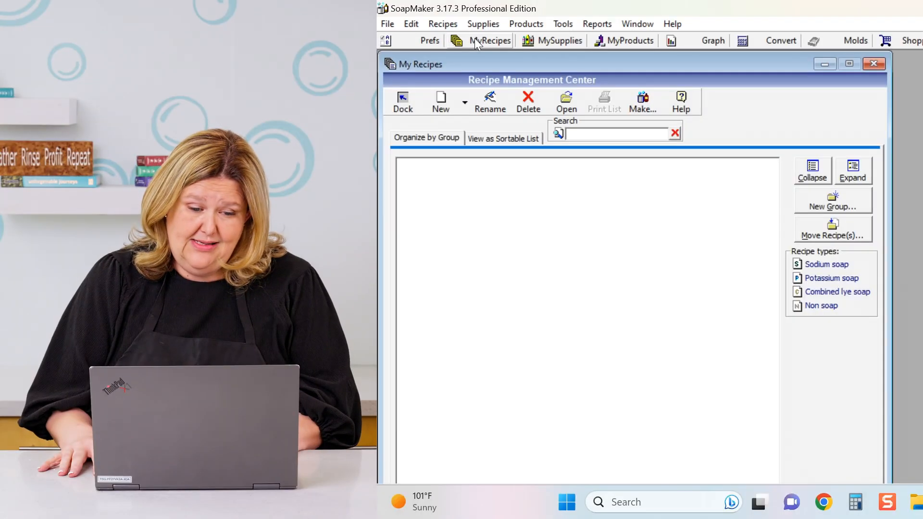
- Open the Recipe Management Center from the MyRecipes toolbar button
click(489, 40)
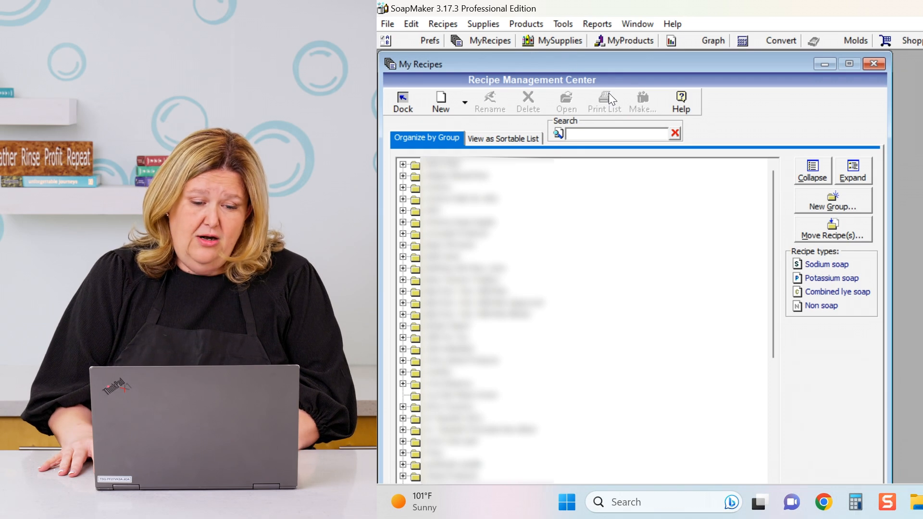
mouse_move(579, 484)
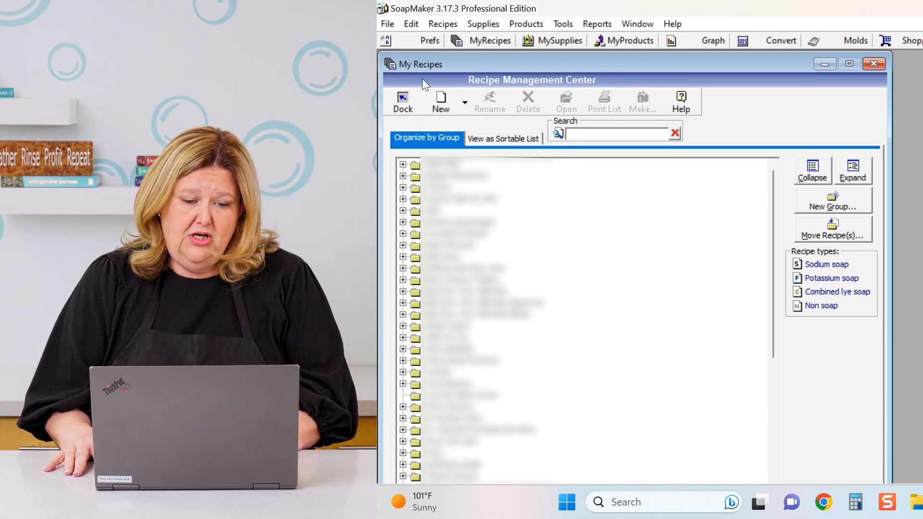
- Create a new untitled recipe of type 'Sodium' Soap
click(439, 101)
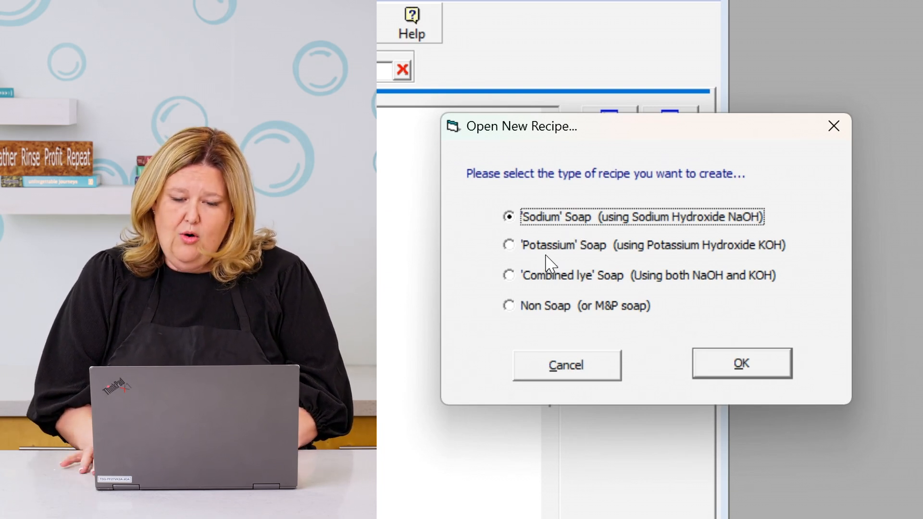
mouse_move(541, 277)
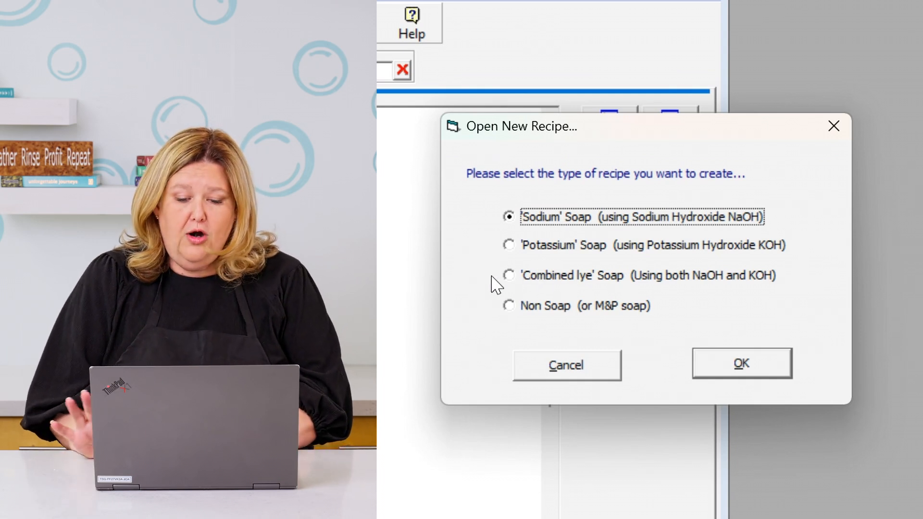
mouse_move(524, 330)
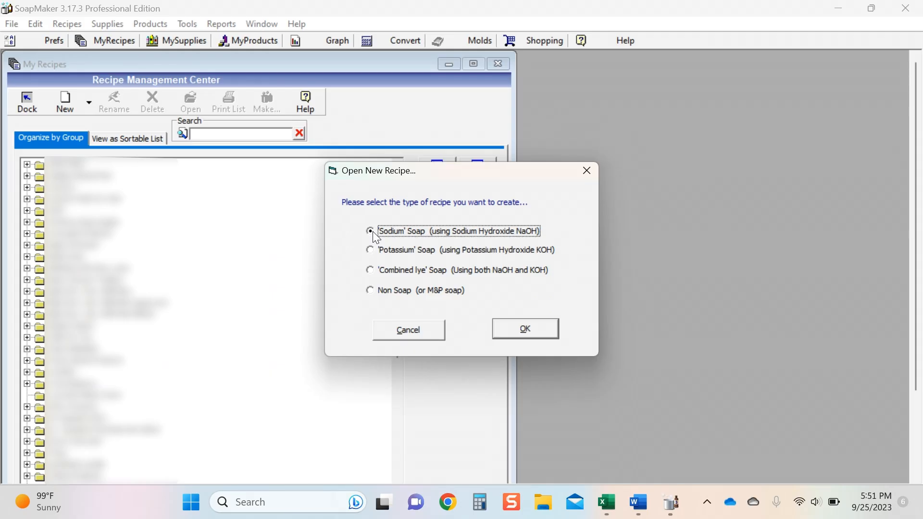
click(407, 330)
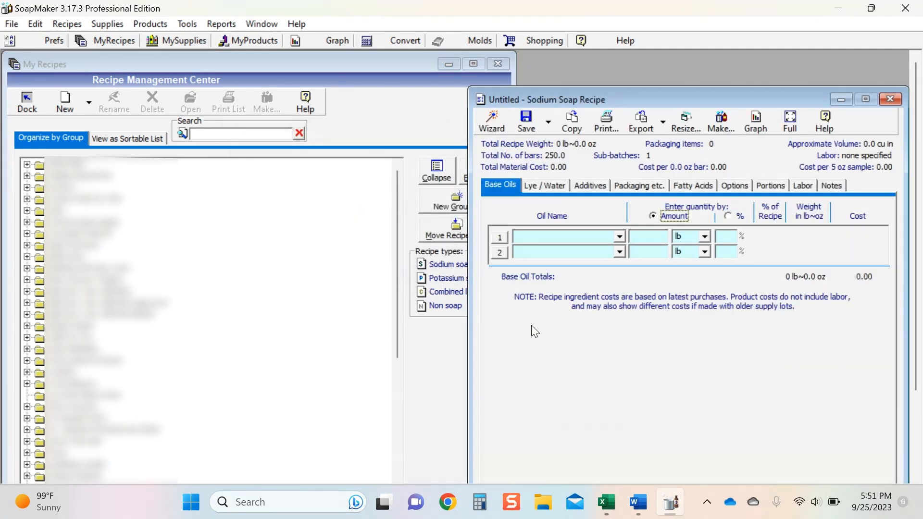
- Close My Recipes and set Olive and Coconut as the first two base oils
click(497, 64)
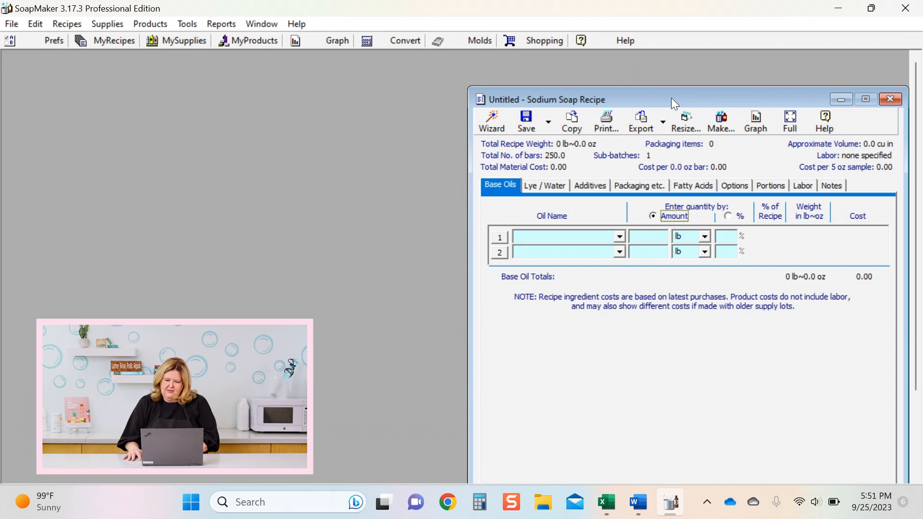
drag(674, 99, 455, 86)
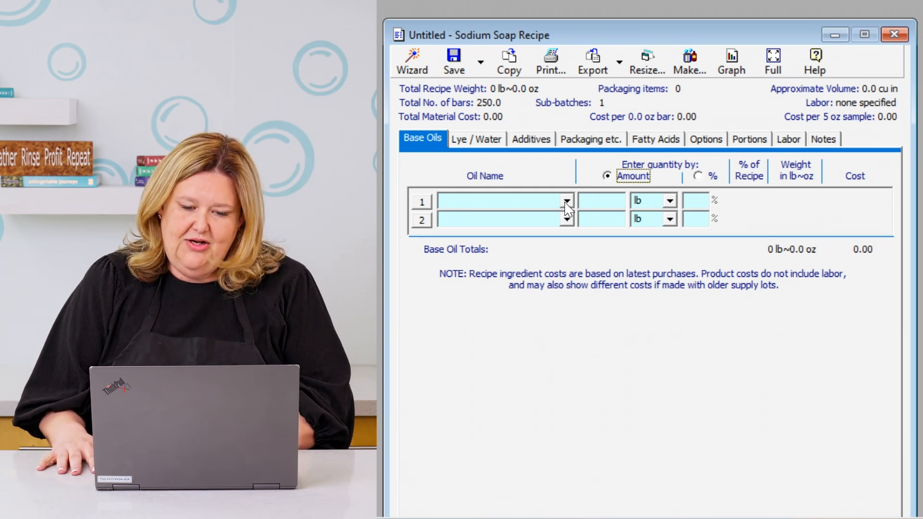
click(565, 201)
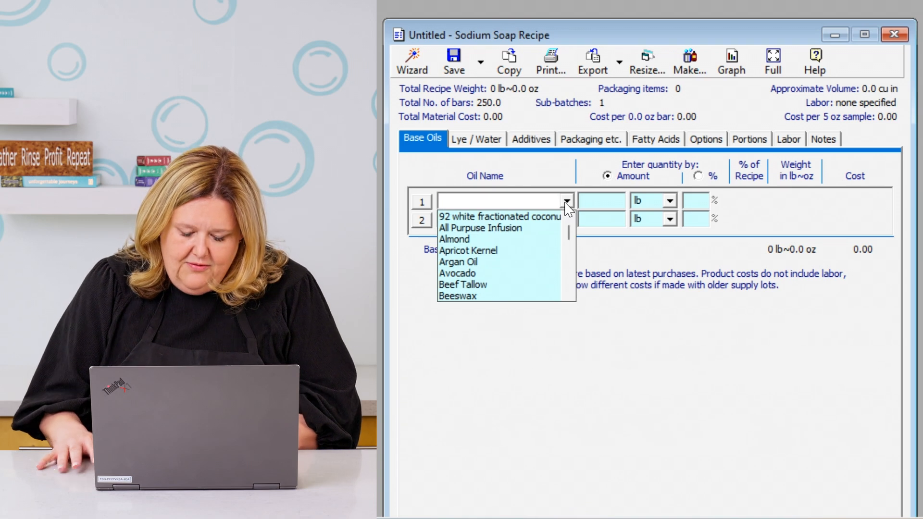
text(Olive)
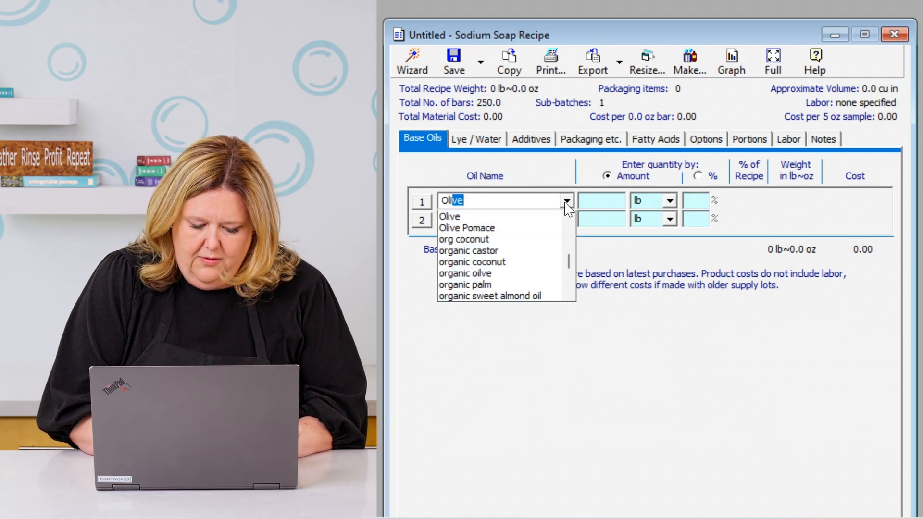
mouse_move(467, 228)
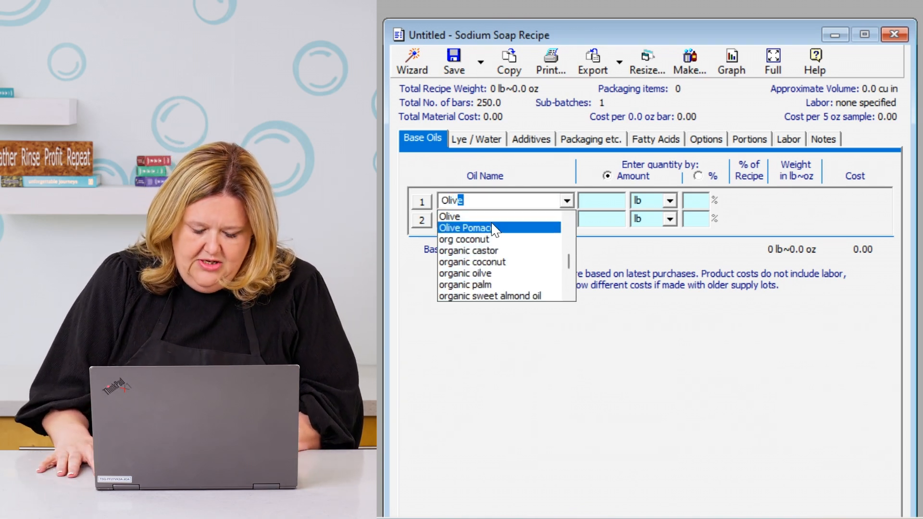
mouse_move(500, 240)
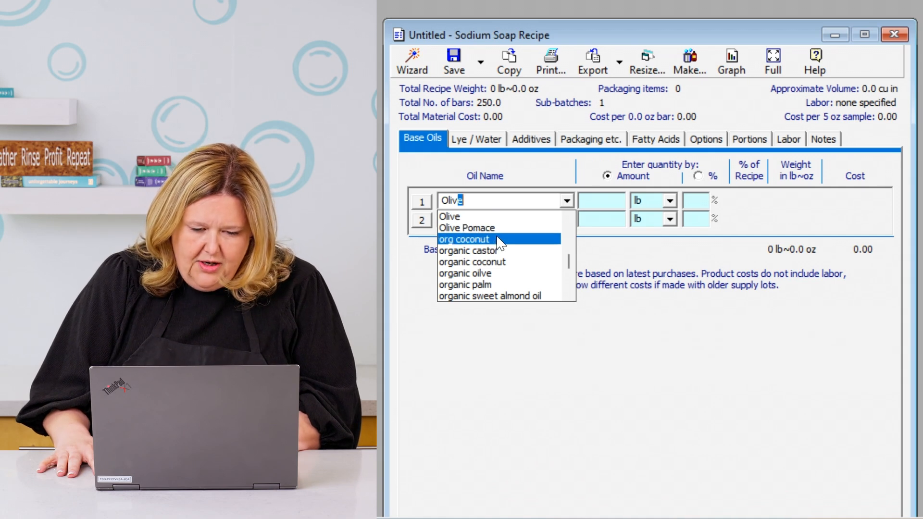
mouse_move(482, 216)
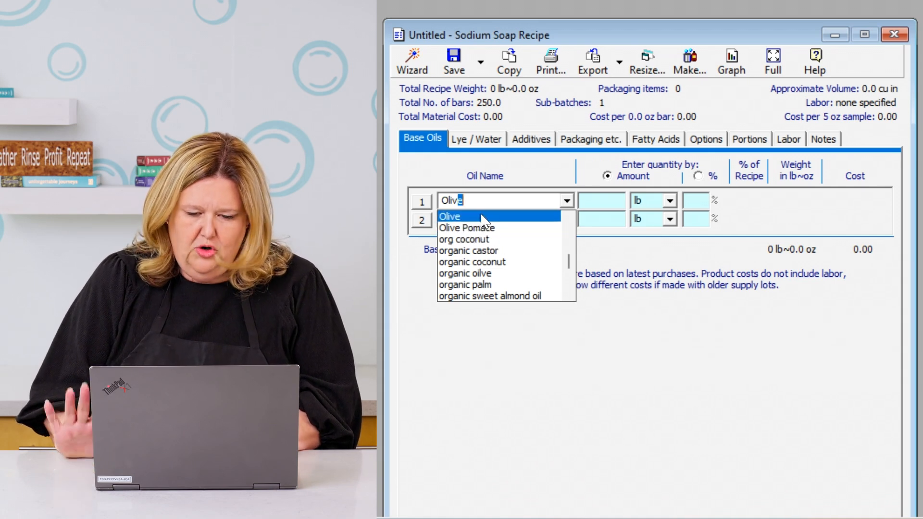
click(449, 216)
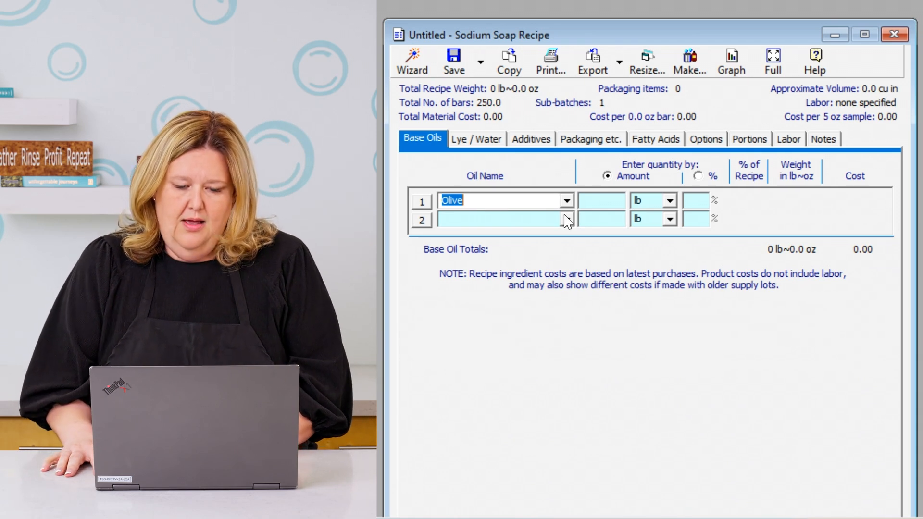
click(566, 219)
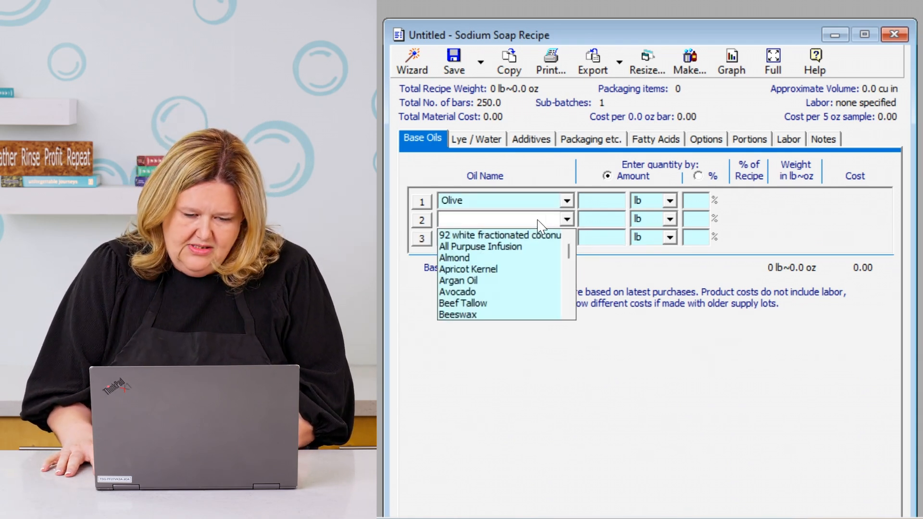
text(Cocoa Butter)
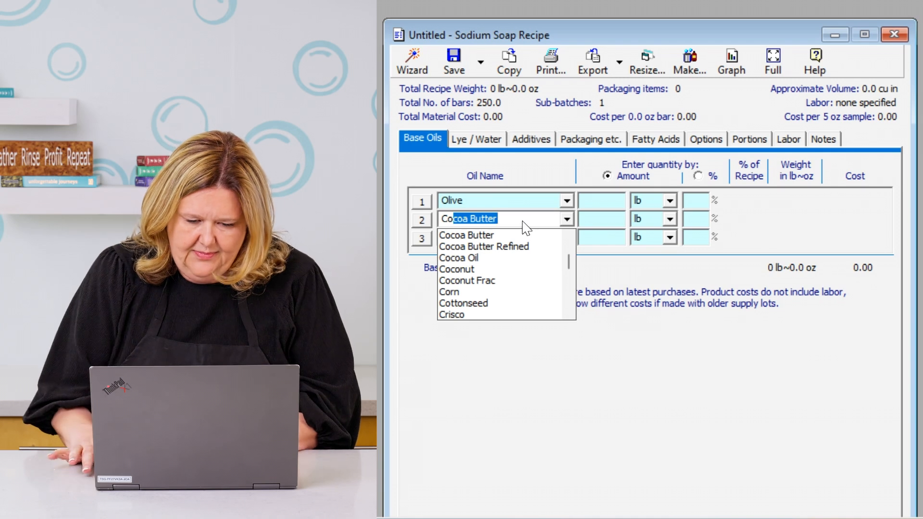
click(457, 269)
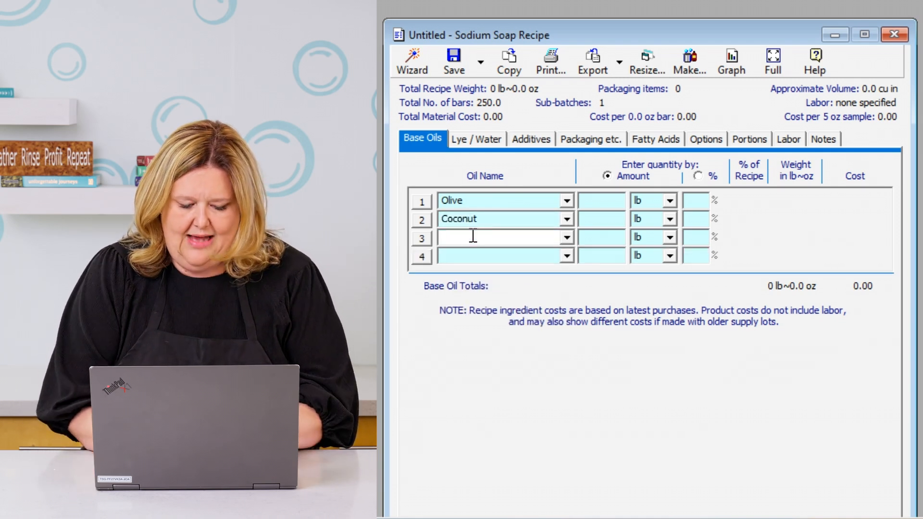
- Add Castor and Shea Butter as the third and fourth base oils
text(Canola)
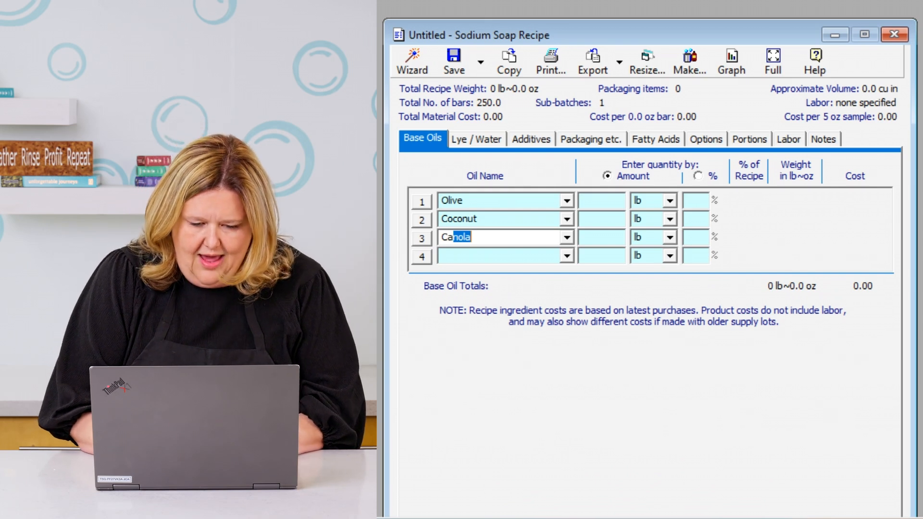
text(Castor)
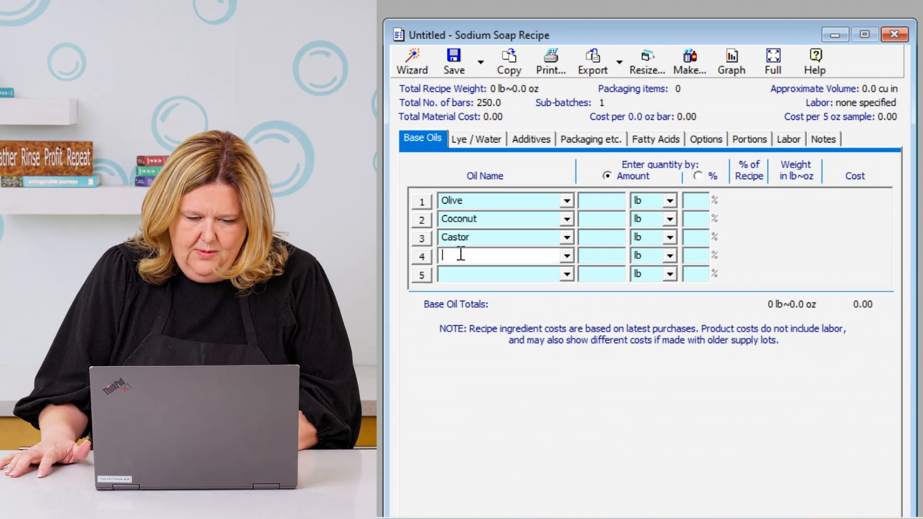
text(Shea Butter)
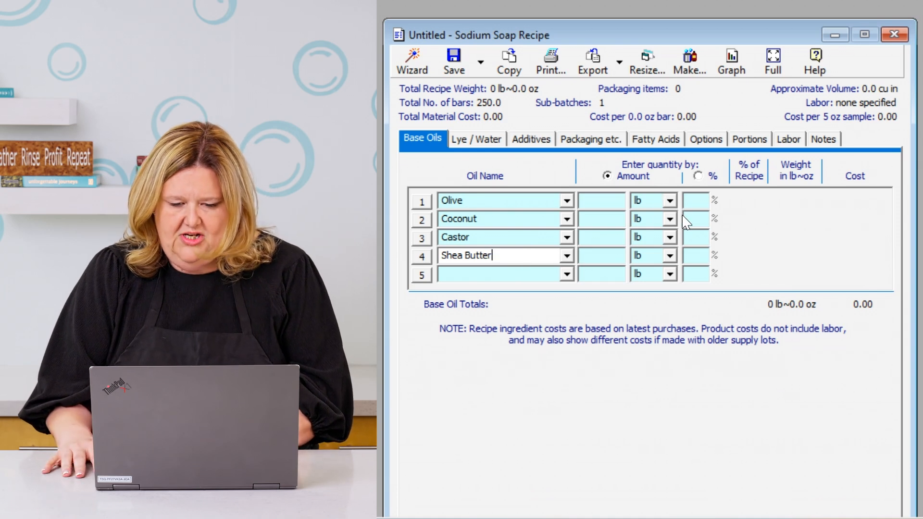
- Switch Olive, Coconut, Castor and Shea Butter units from lb to oz
click(672, 200)
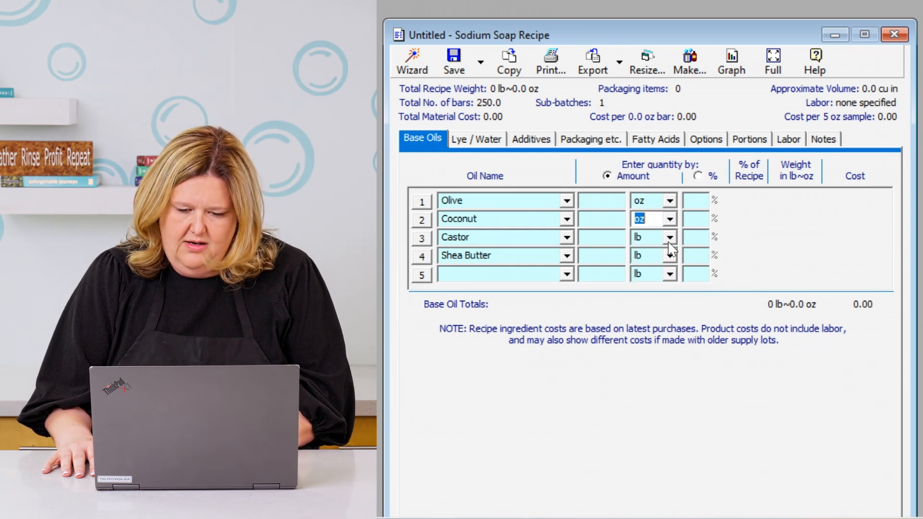
click(669, 237)
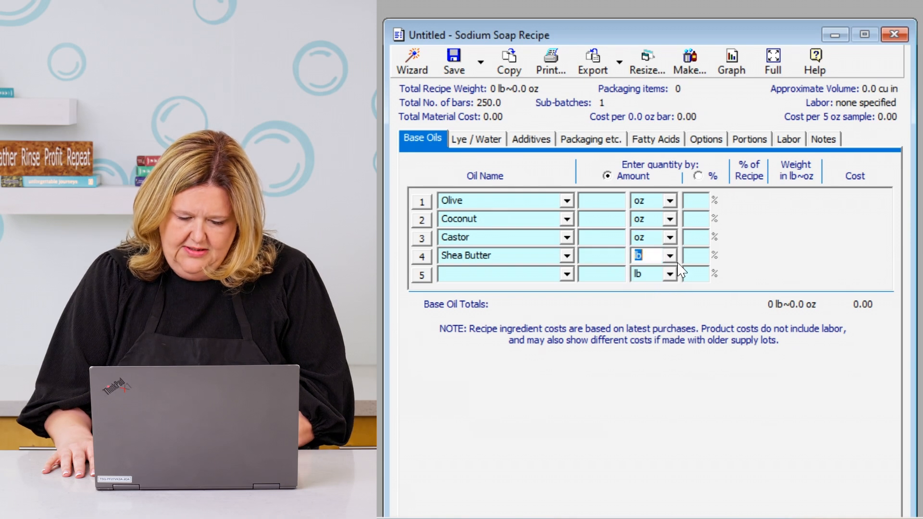
click(669, 255)
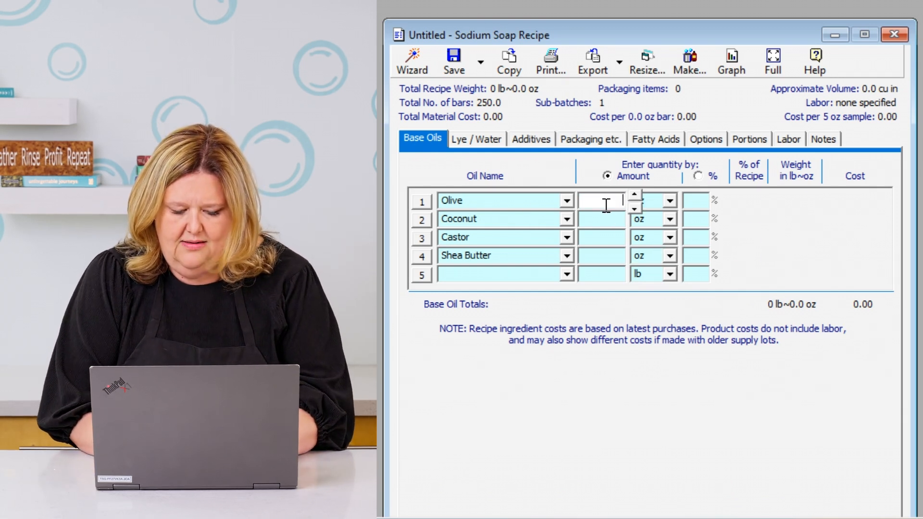
- Enter amounts Olive 50 oz, Coconut 30 oz, Castor 5 oz, Shea Butter 5 oz
text(50)
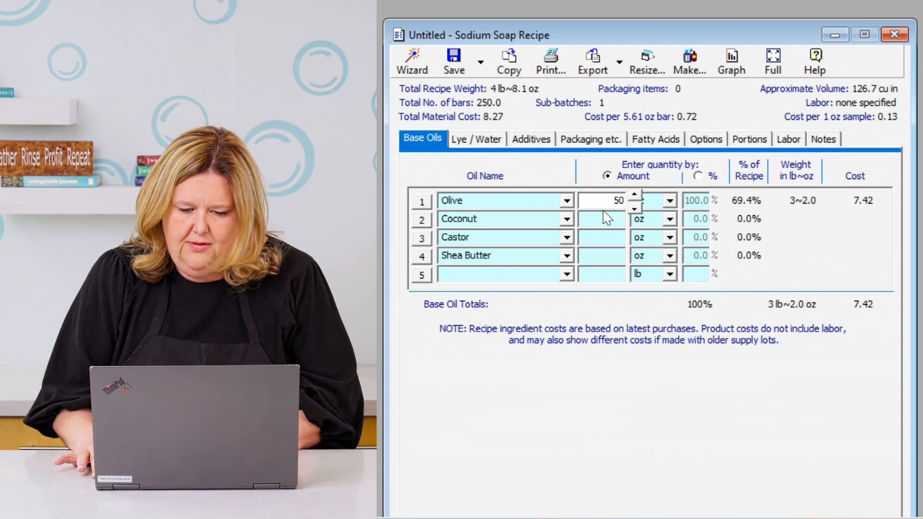
click(602, 218)
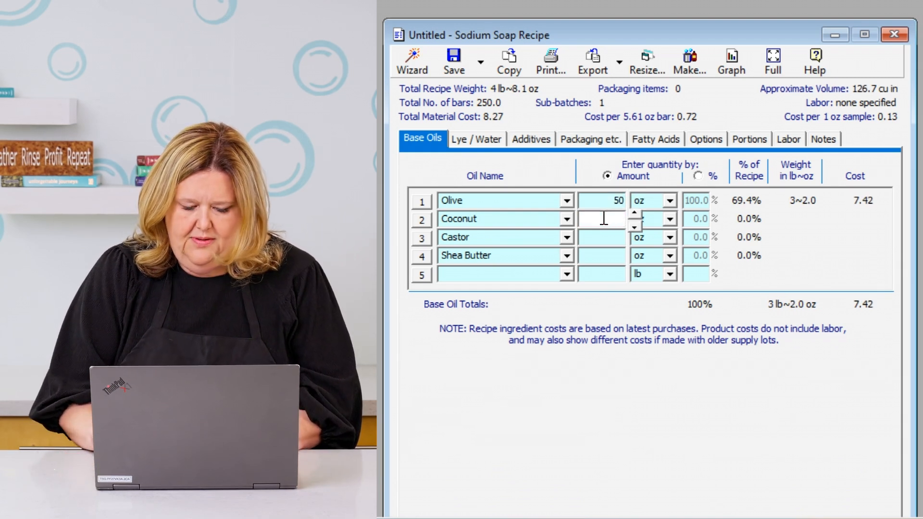
text(30)
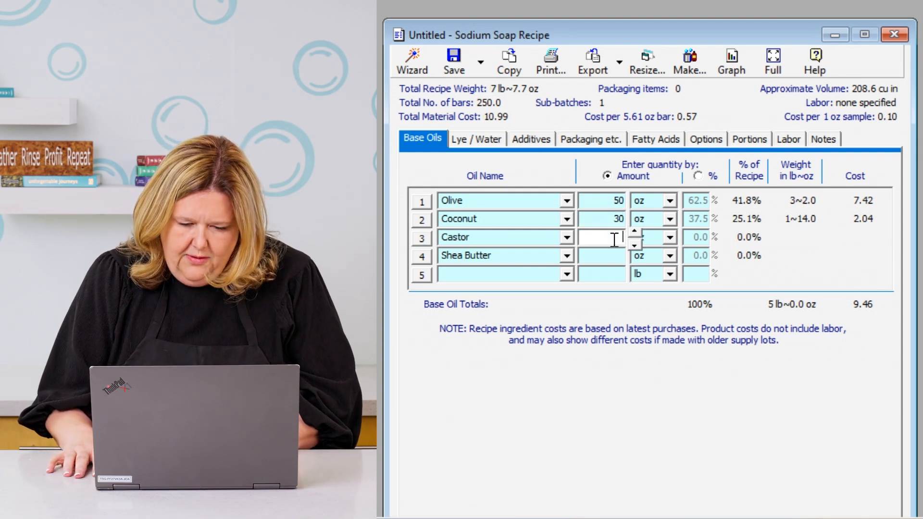
text(5)
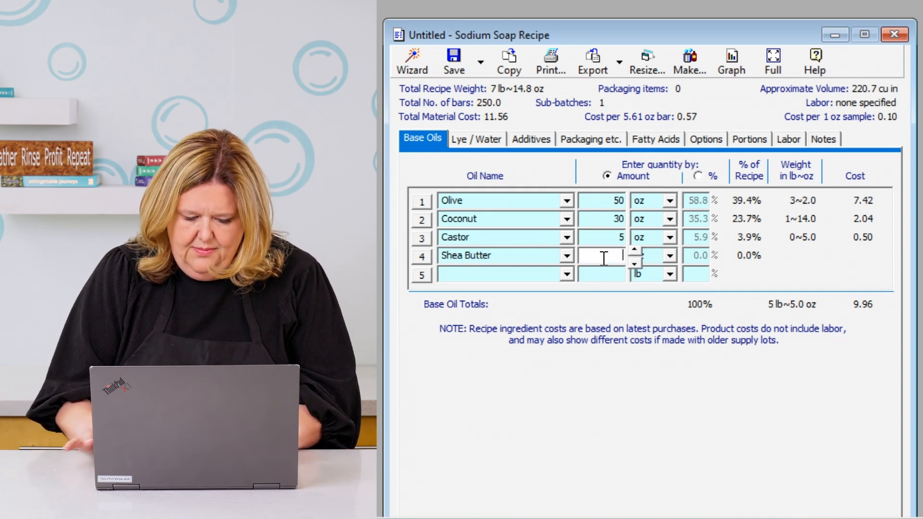
text(5)
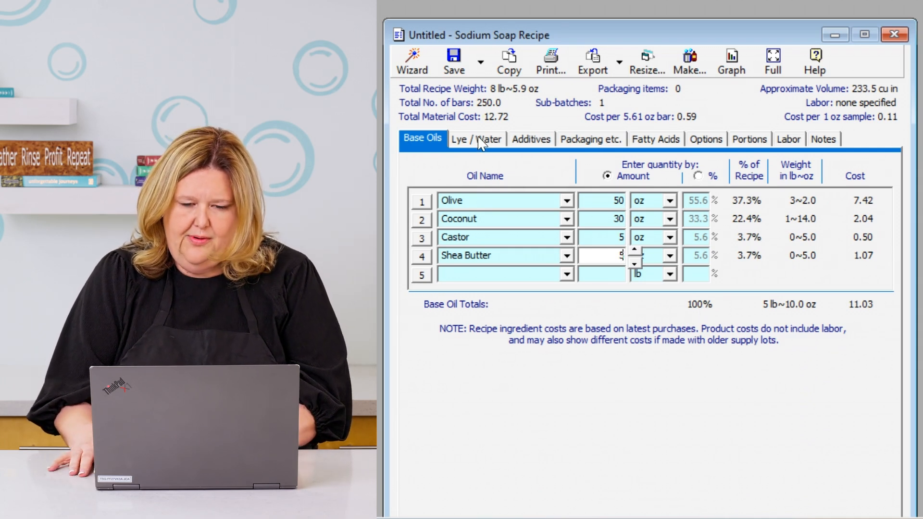
mouse_move(477, 138)
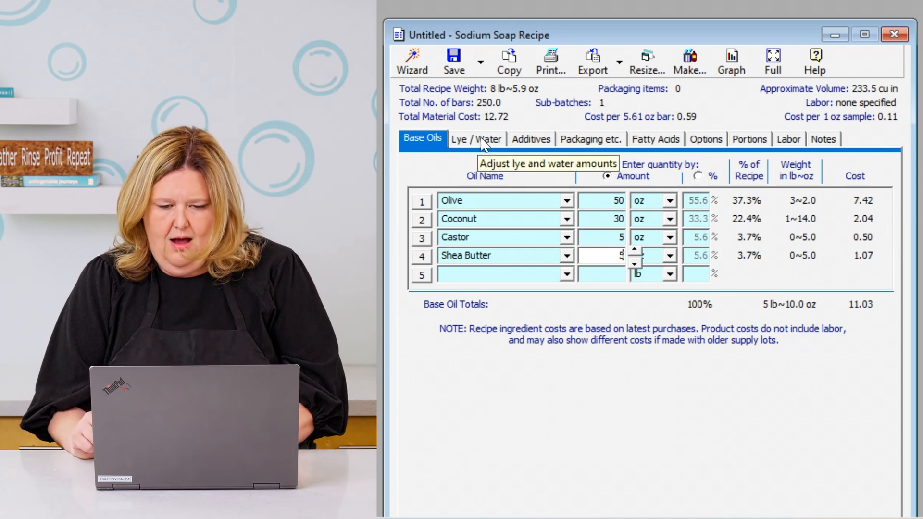
- Enable pre-mixed lye and change parts Water from 2 to 1 for a 1:1 ratio
click(476, 138)
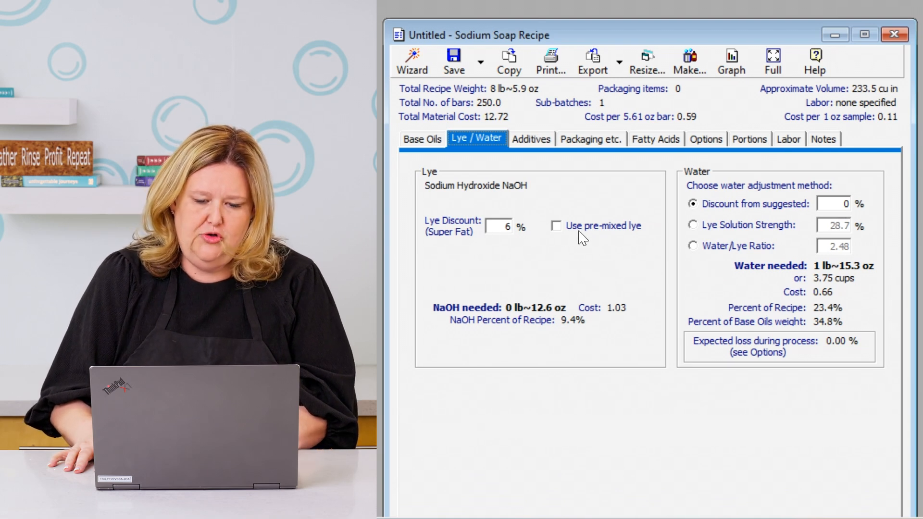
mouse_move(620, 232)
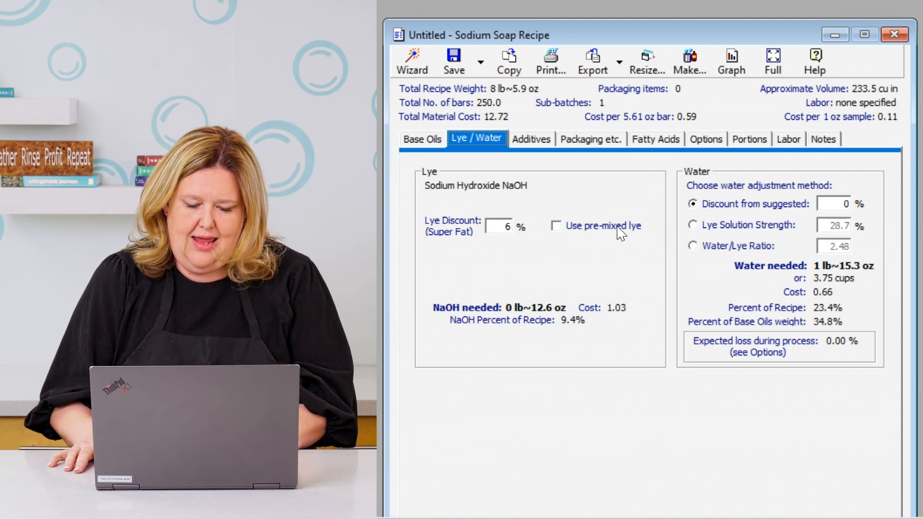
click(555, 226)
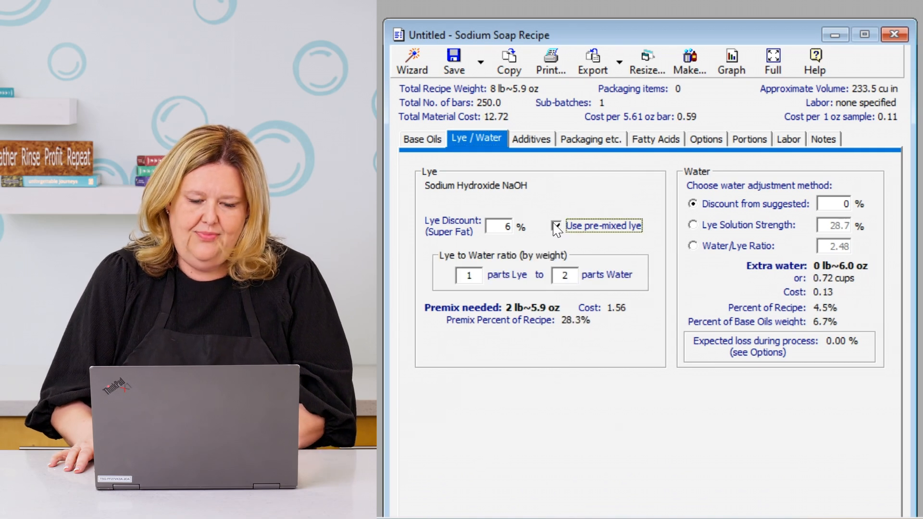
click(554, 225)
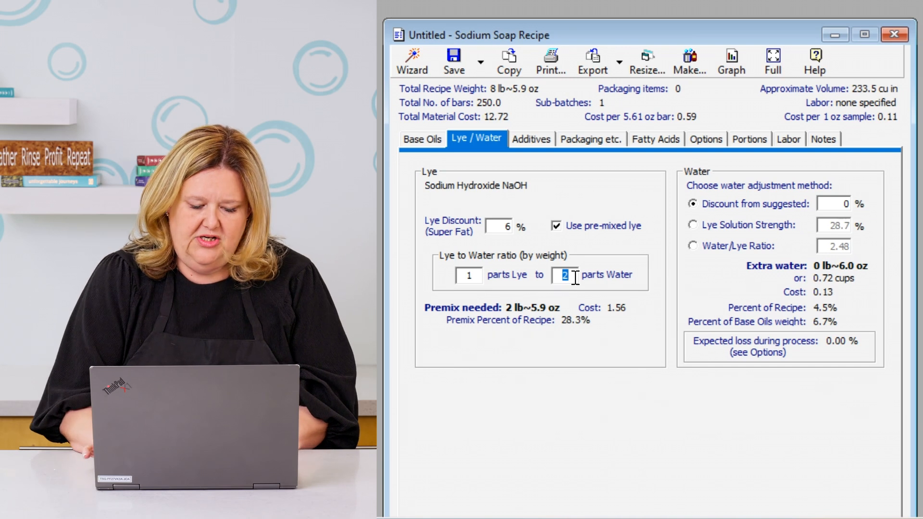
text(1)
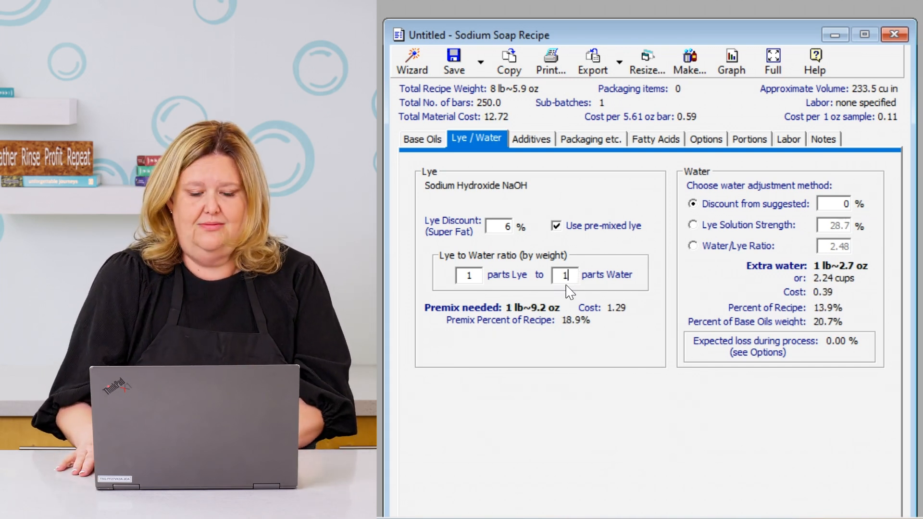
mouse_move(721, 197)
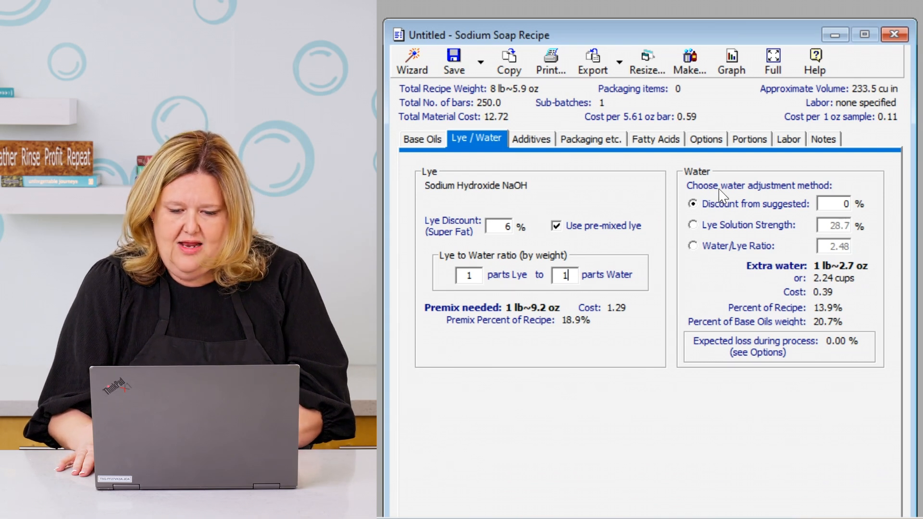
mouse_move(791, 256)
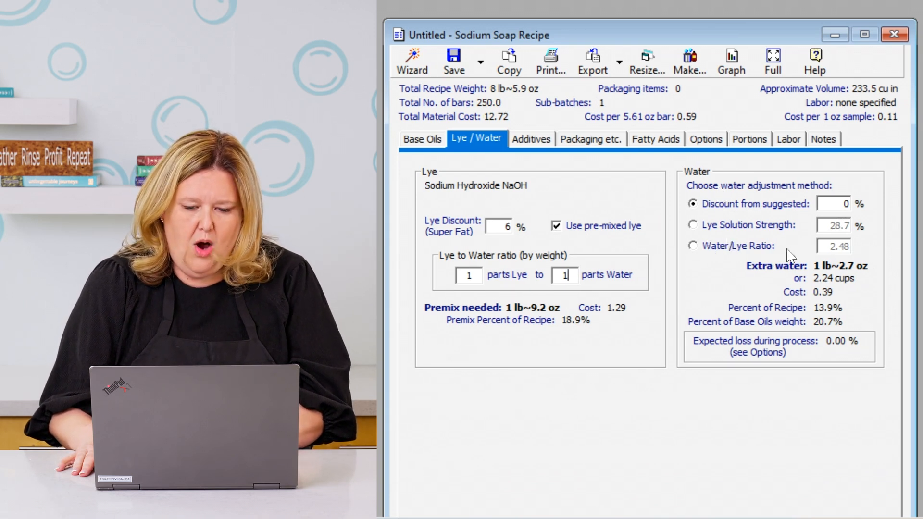
- Calculate water by Water/Lye Ratio, giving a 33.3% lye solution strength
click(693, 246)
text(2)
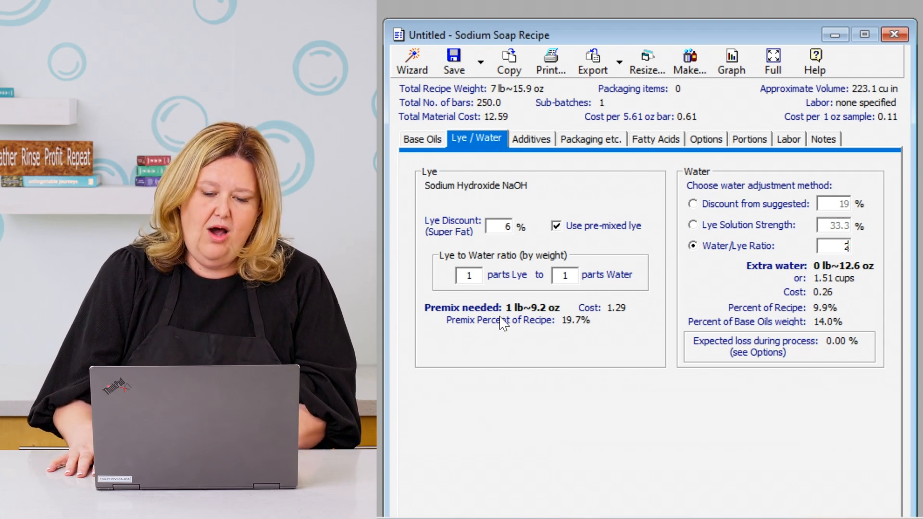
mouse_move(501, 305)
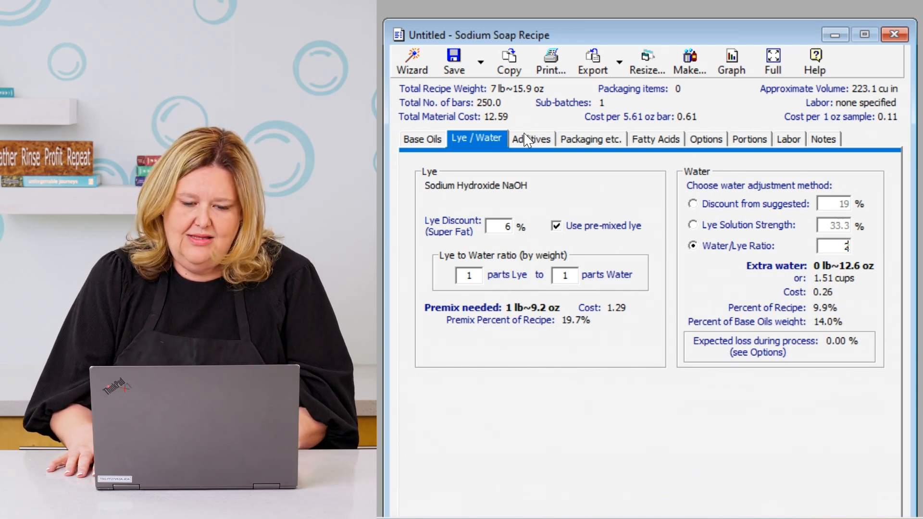
- Set additive row 1 to category EO with Eucalyptus
click(531, 138)
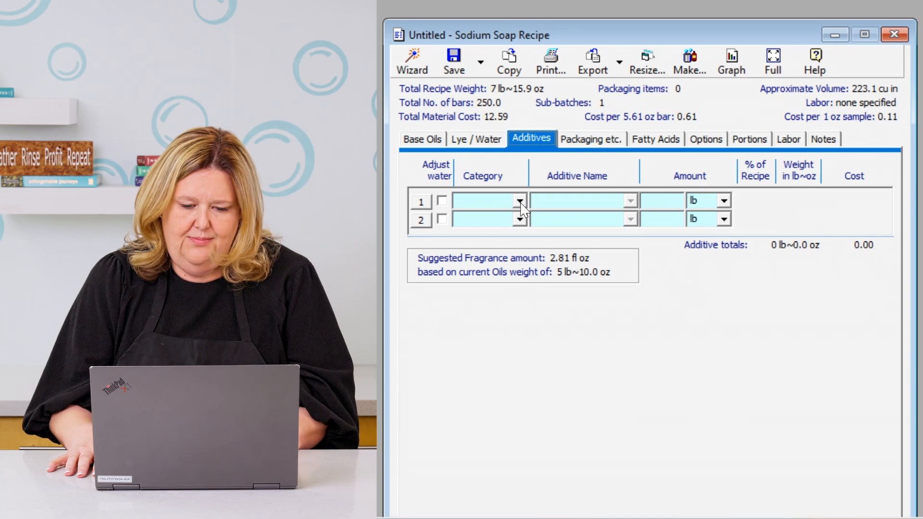
click(517, 201)
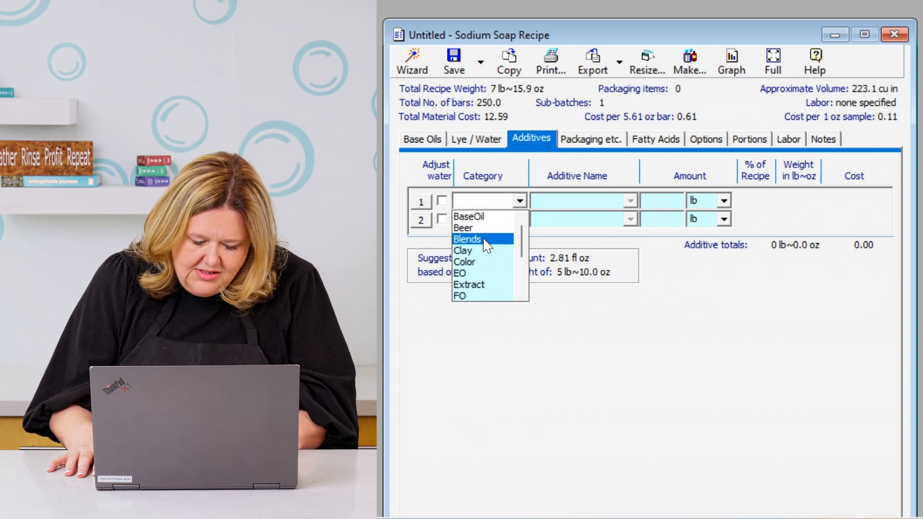
click(460, 272)
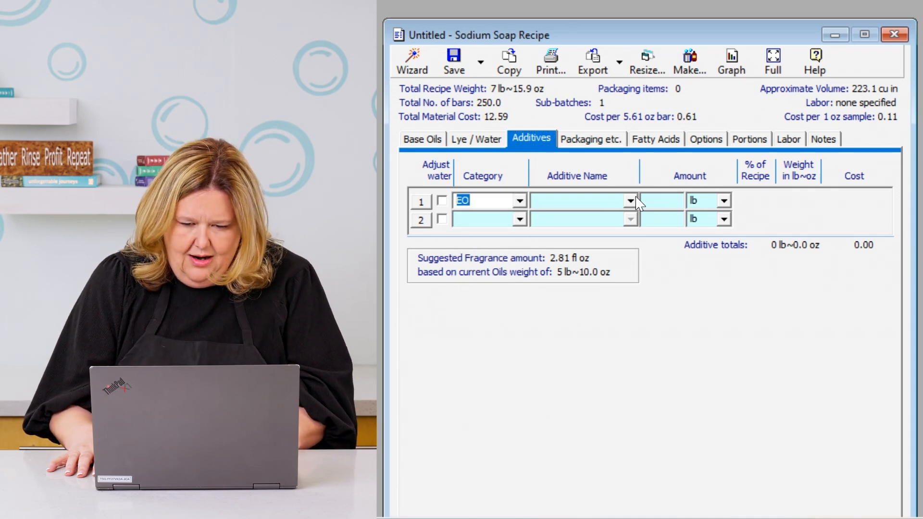
click(630, 201)
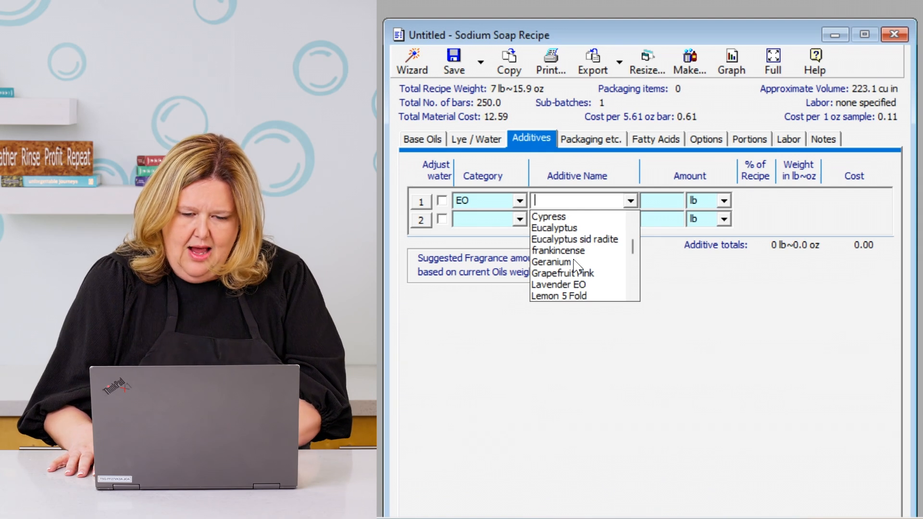
click(554, 228)
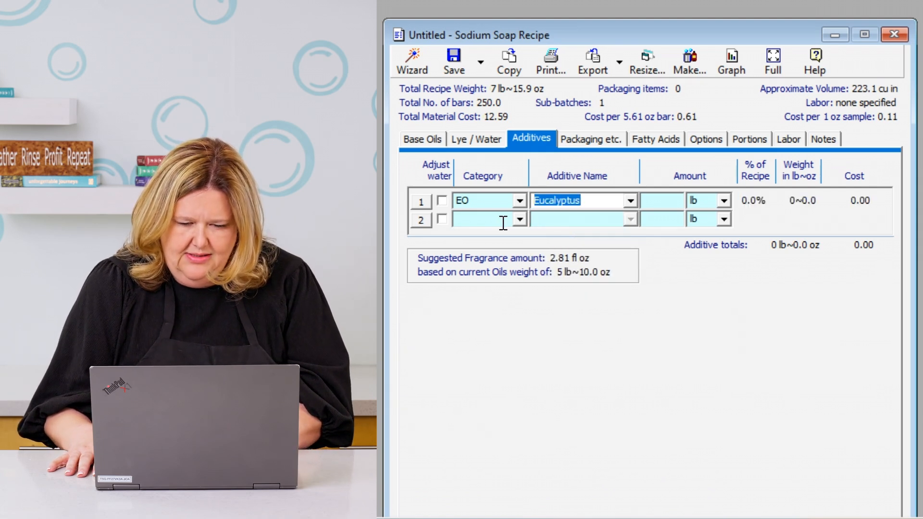
- Set additive row 2 to category EO with Spearmint
click(519, 219)
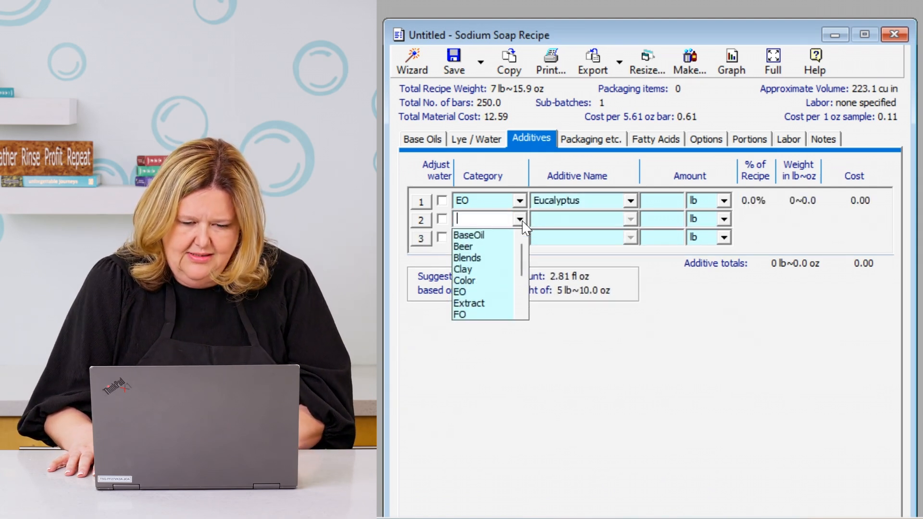
text(EO)
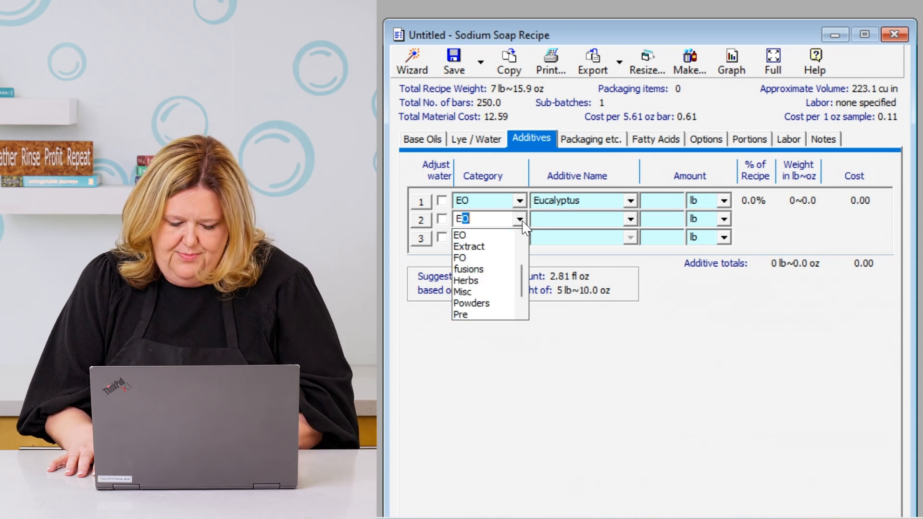
click(460, 234)
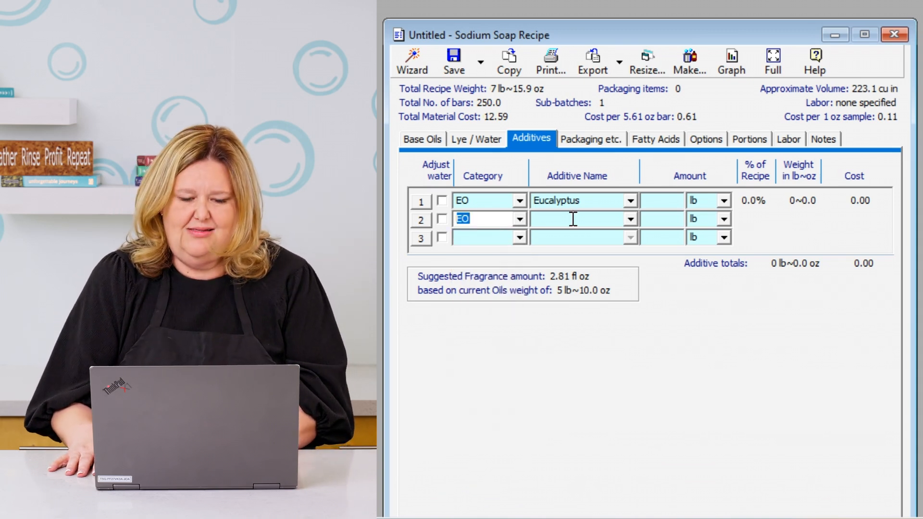
click(631, 220)
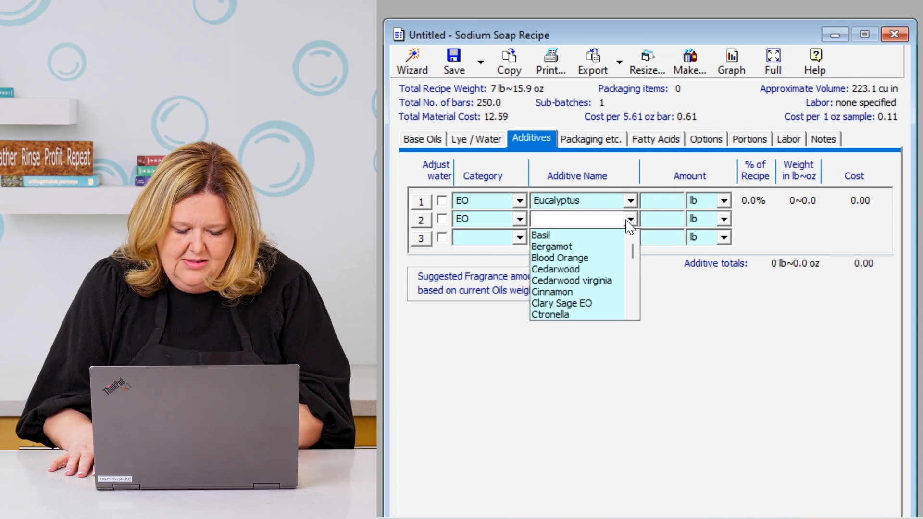
text(Sage)
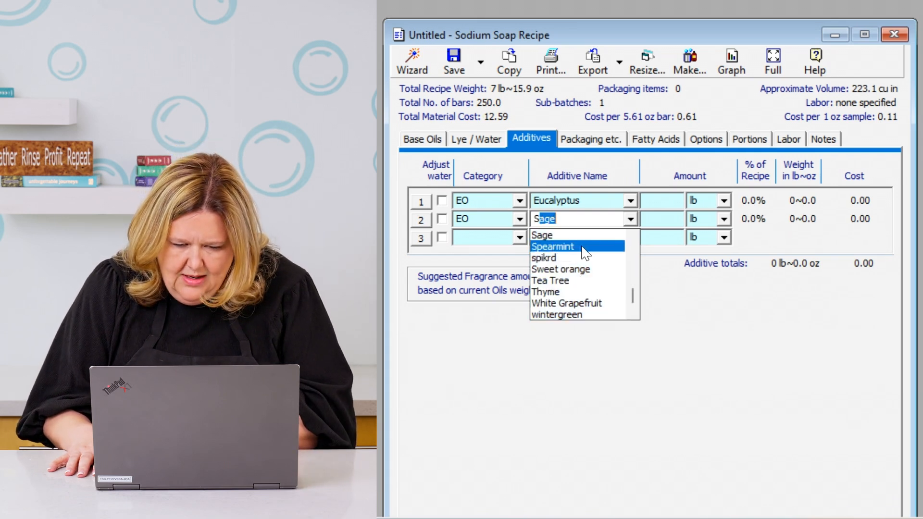
click(552, 246)
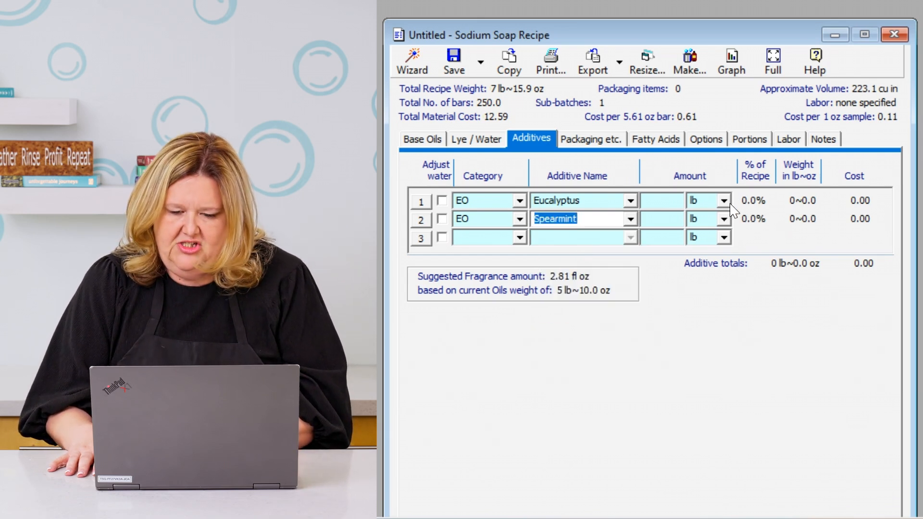
- Measure the Eucalyptus additive in ounces
click(723, 200)
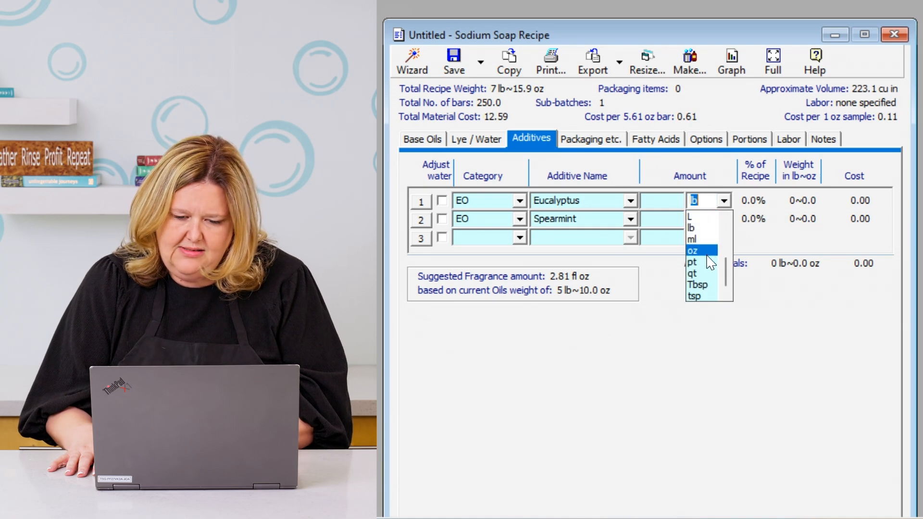
click(693, 250)
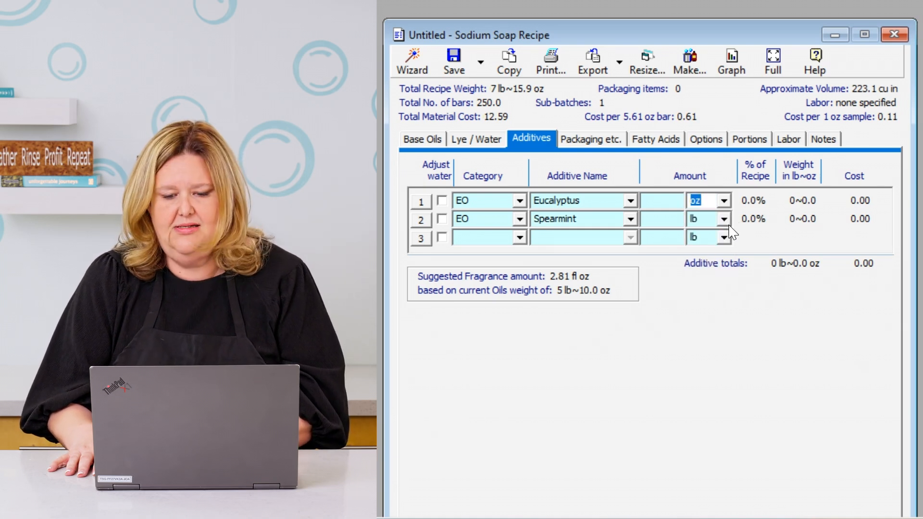
click(722, 219)
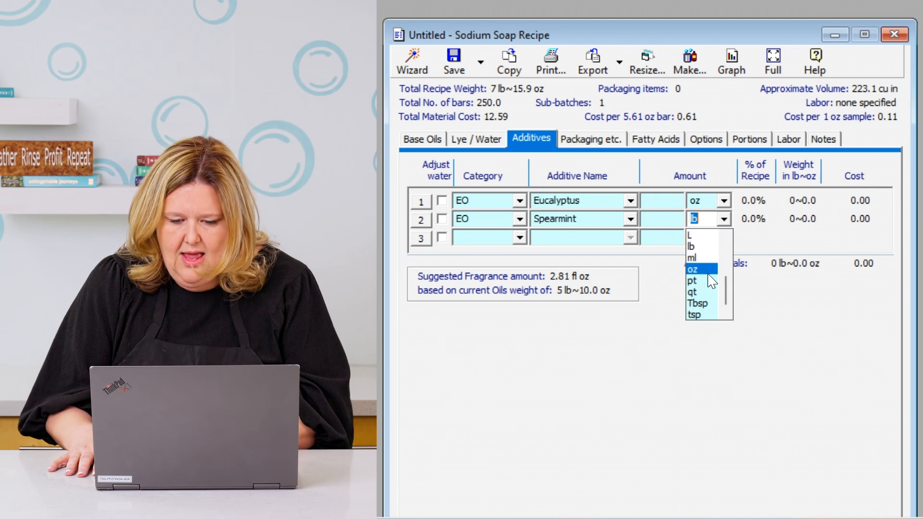
- Set Spearmint to ounces and enter 1.5 oz Eucalyptus and 2 oz Spearmint
click(693, 269)
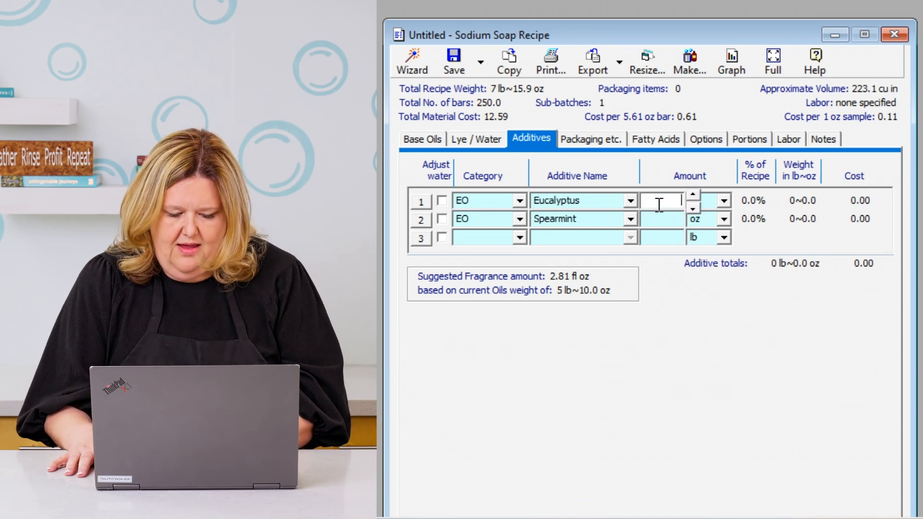
text(5)
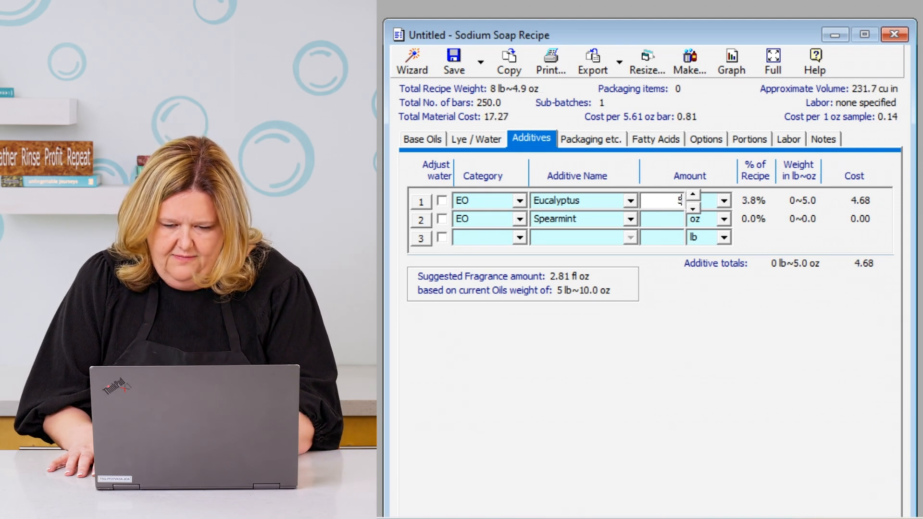
text(3)
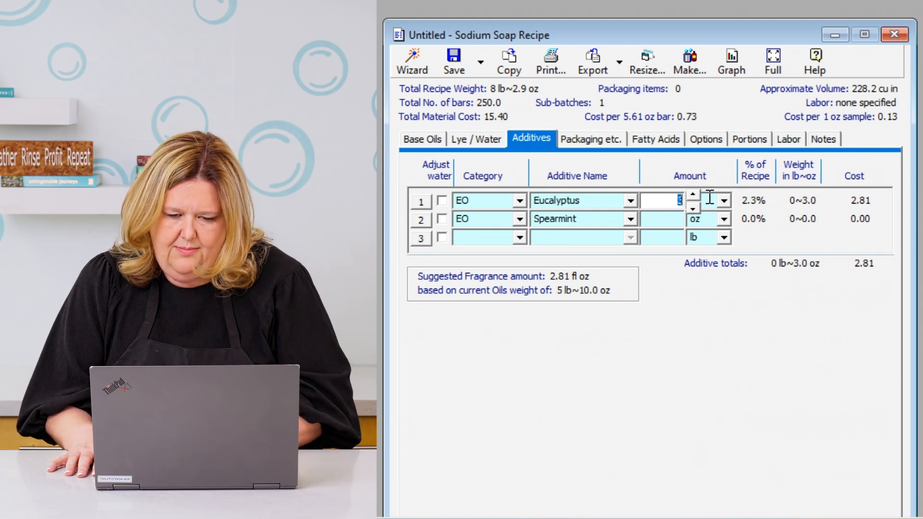
text(1.5)
click(663, 219)
text(2)
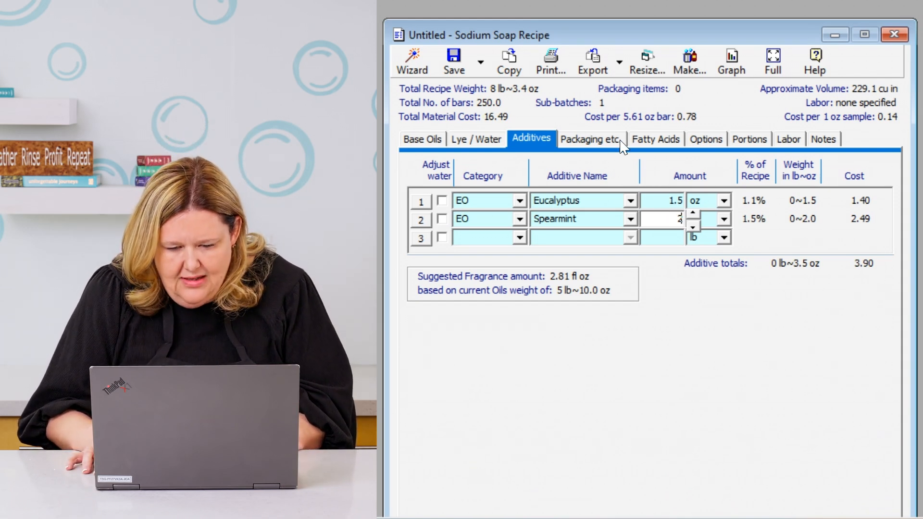
- Review the Fatty Acids breakdown and Relative Qualities such as hardness 6.0 and moisturizing 6.4
click(589, 139)
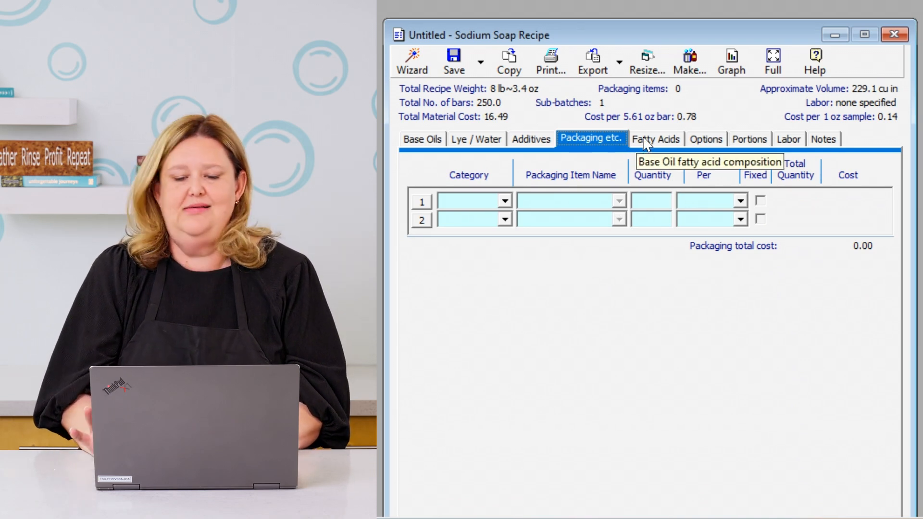
click(654, 138)
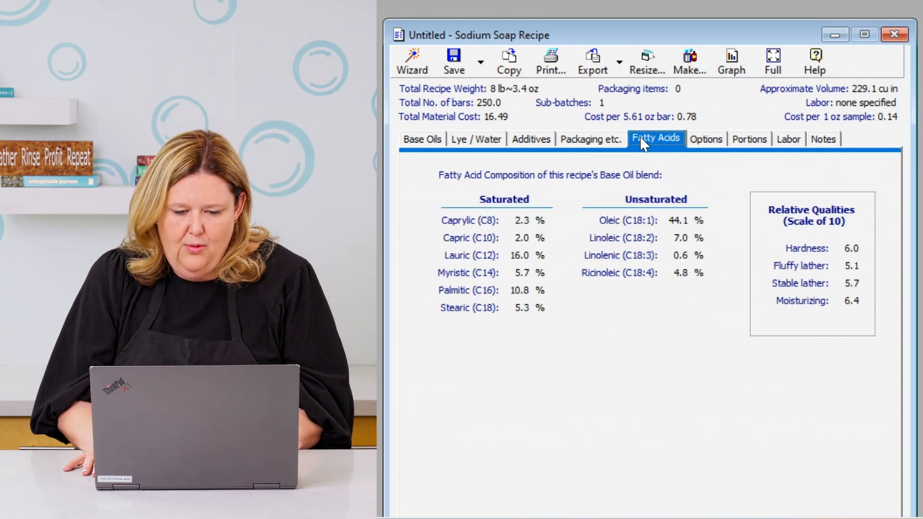
mouse_move(798, 266)
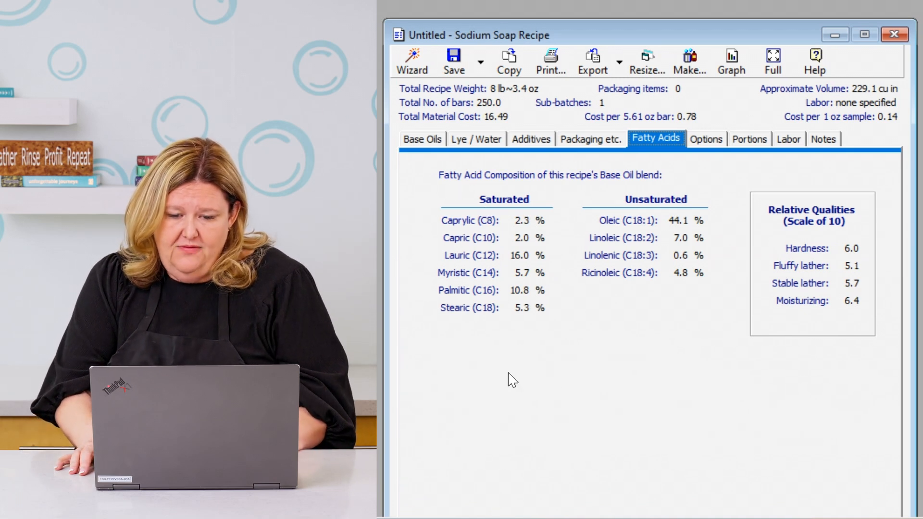
mouse_move(772, 300)
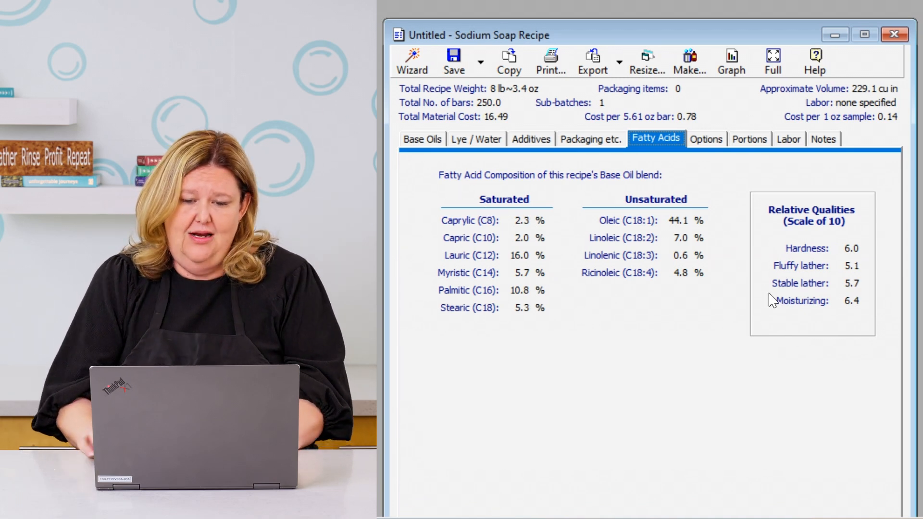
mouse_move(449, 191)
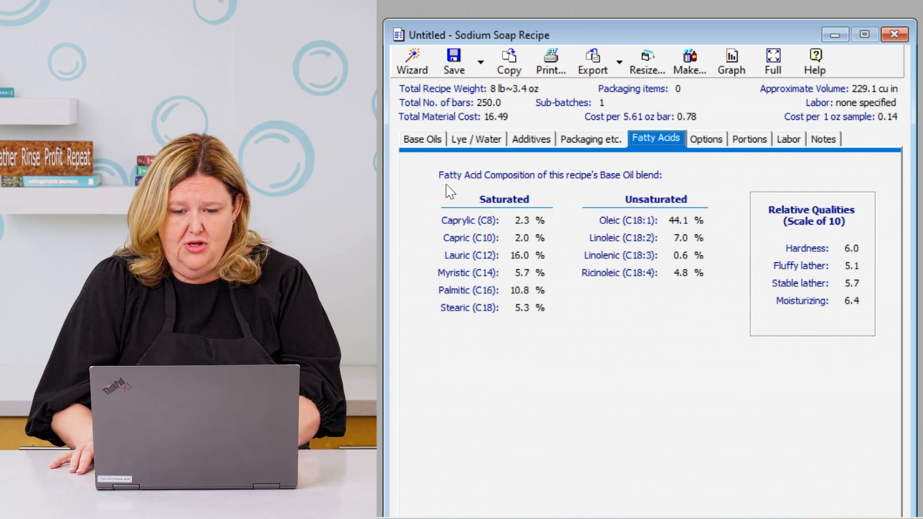
mouse_move(705, 142)
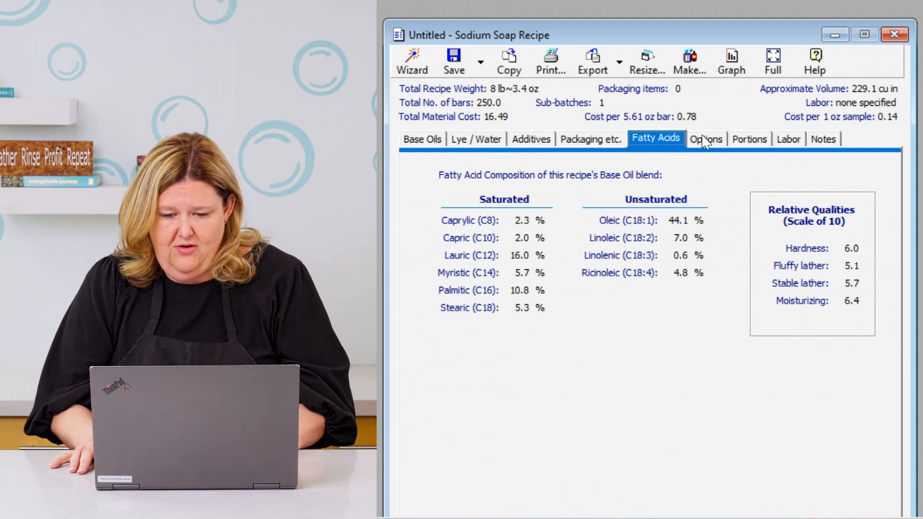
- Review the recipe's Options, Portions and Labor settings (hours 0, rate 0.00)
click(705, 138)
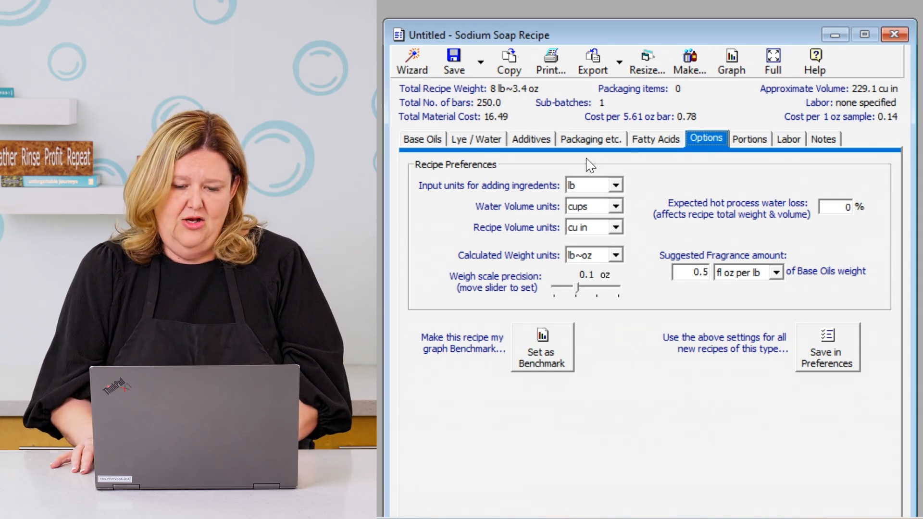
mouse_move(729, 124)
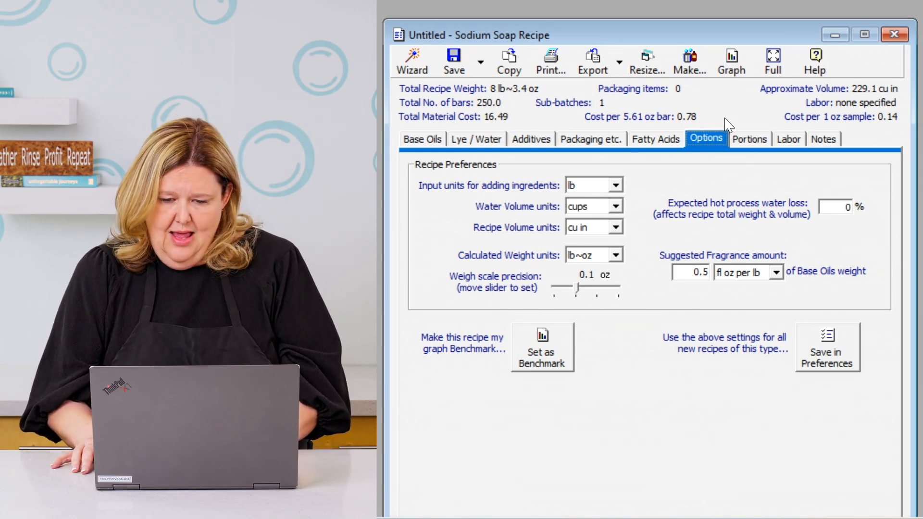
click(749, 139)
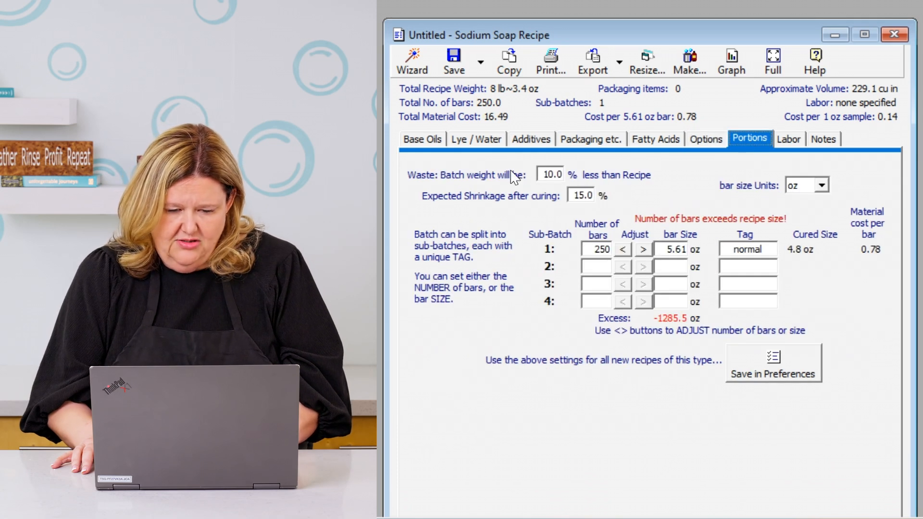
mouse_move(588, 222)
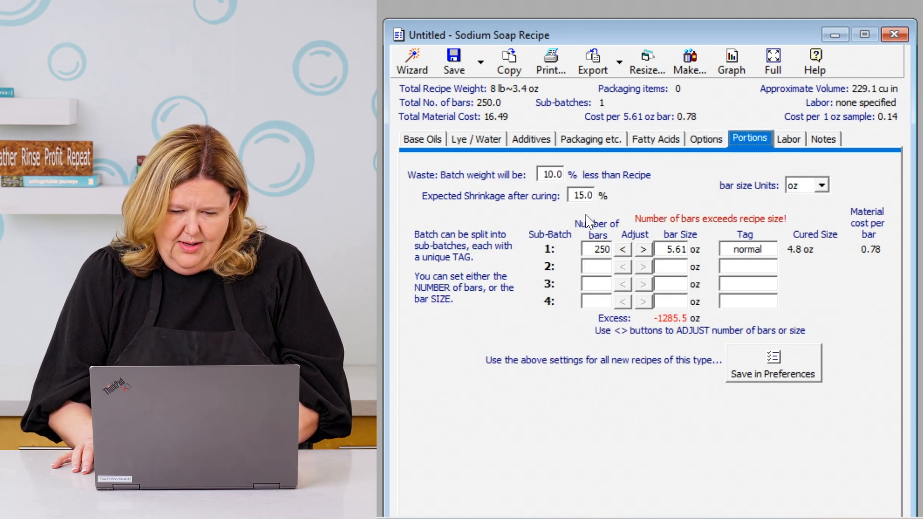
mouse_move(731, 120)
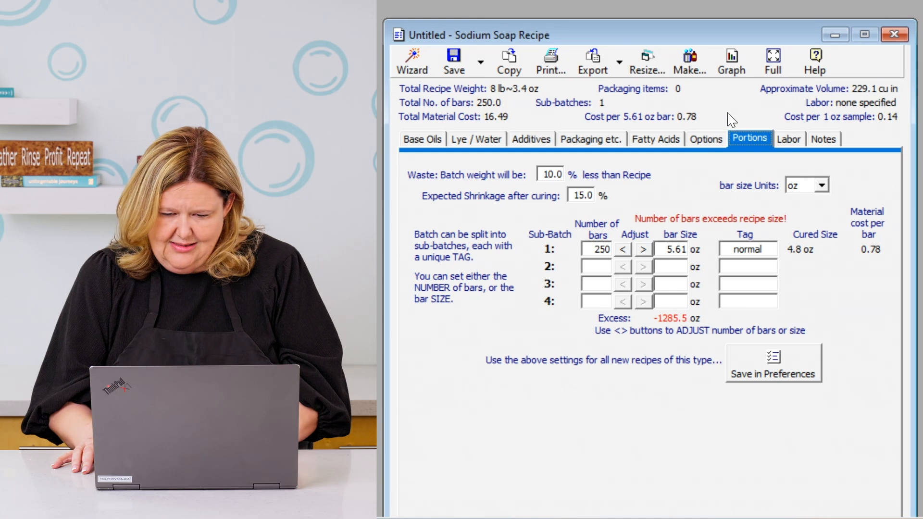
click(788, 138)
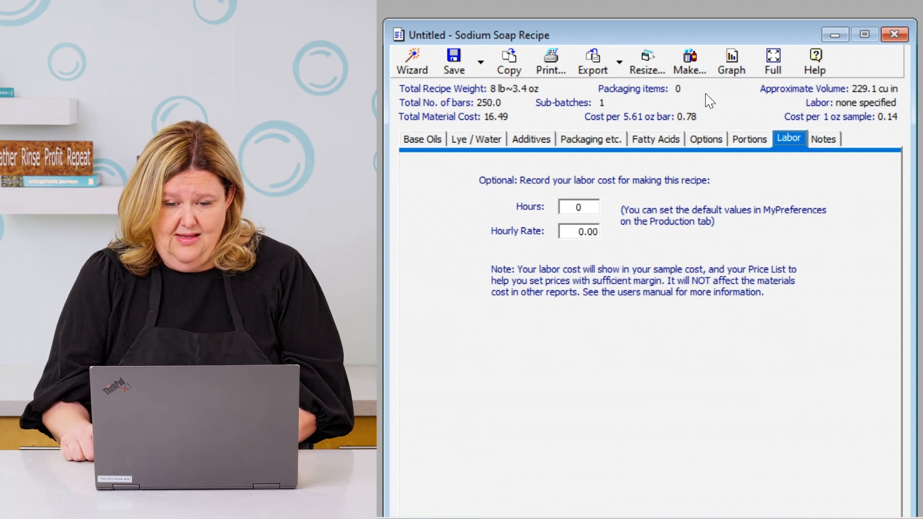
- Save the recipe as 'Soap Gal test' despite the bar-count warning
click(452, 59)
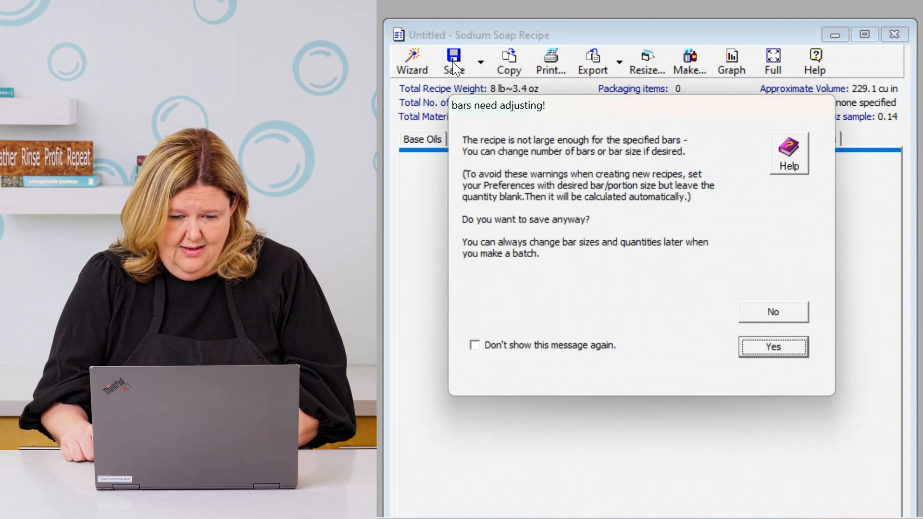
click(772, 347)
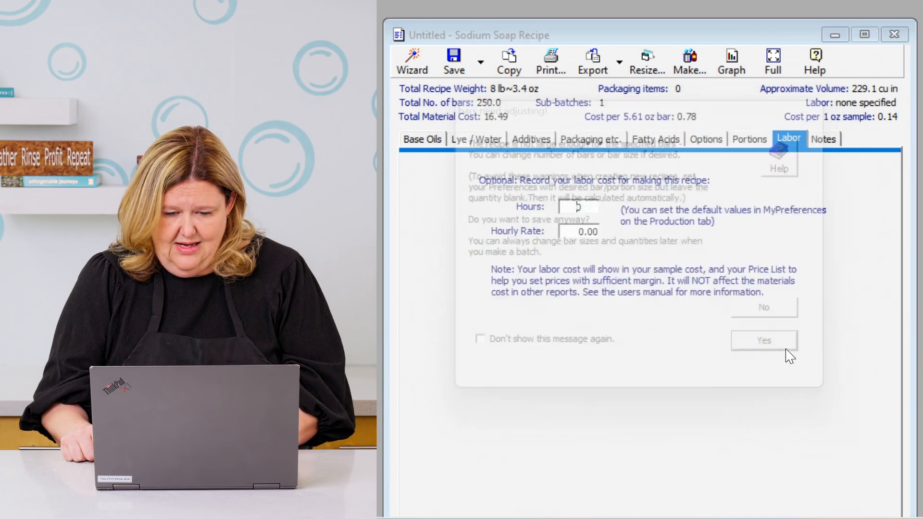
click(763, 340)
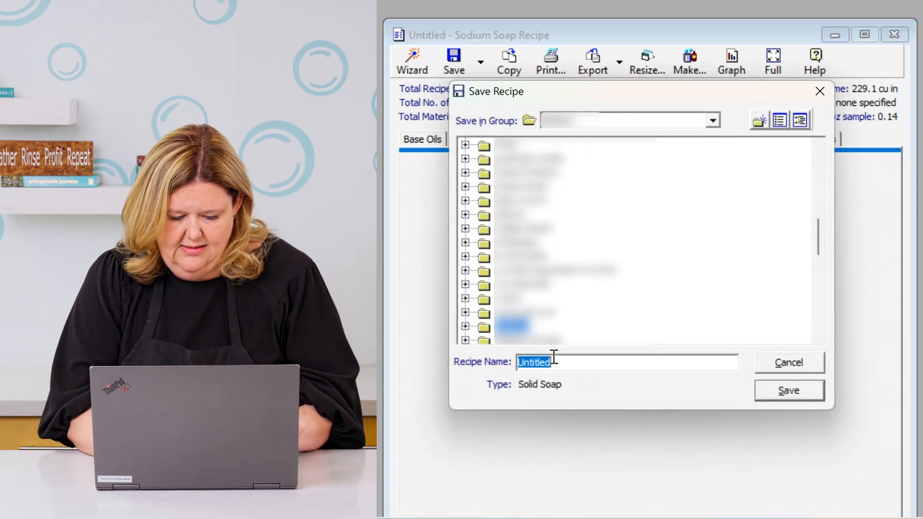
text(Soap Gal)
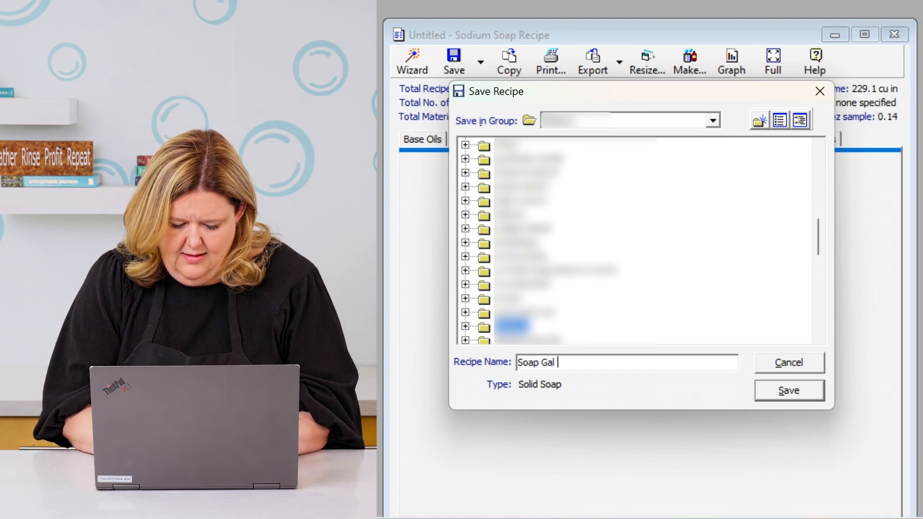
text(te)
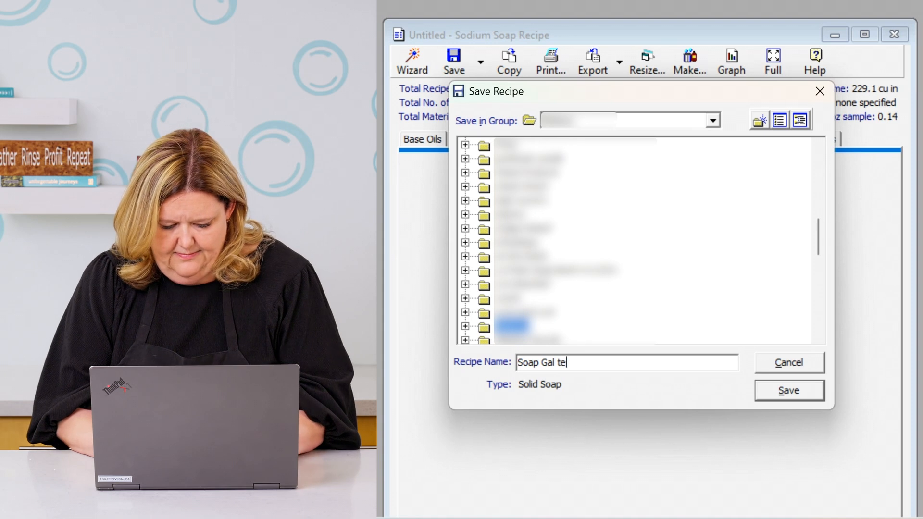
text(st)
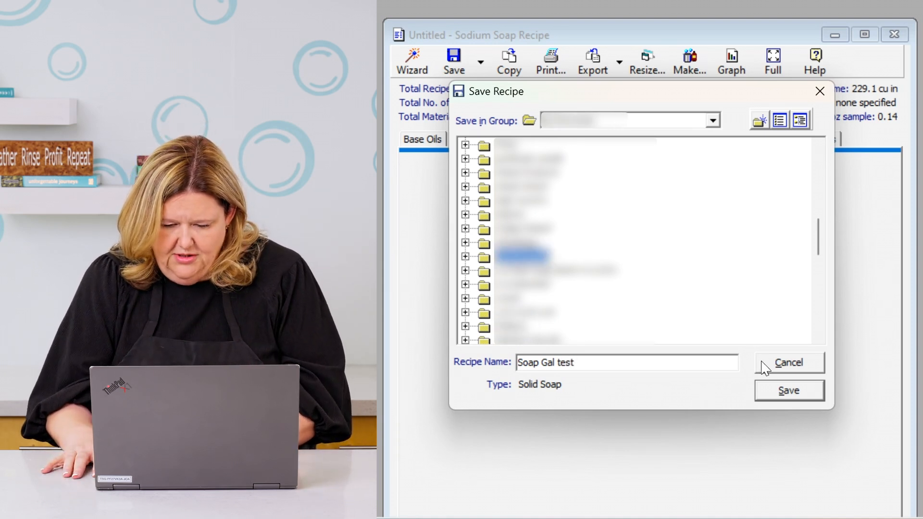
click(789, 390)
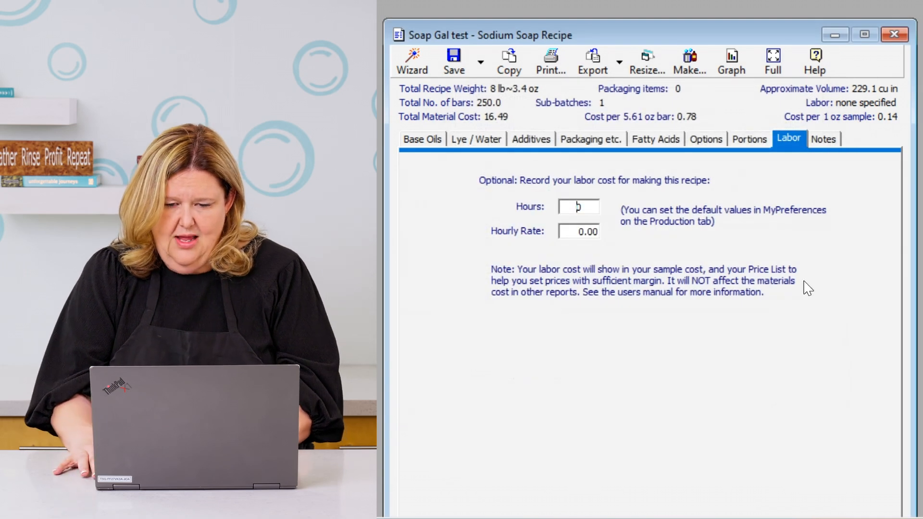
mouse_move(646, 69)
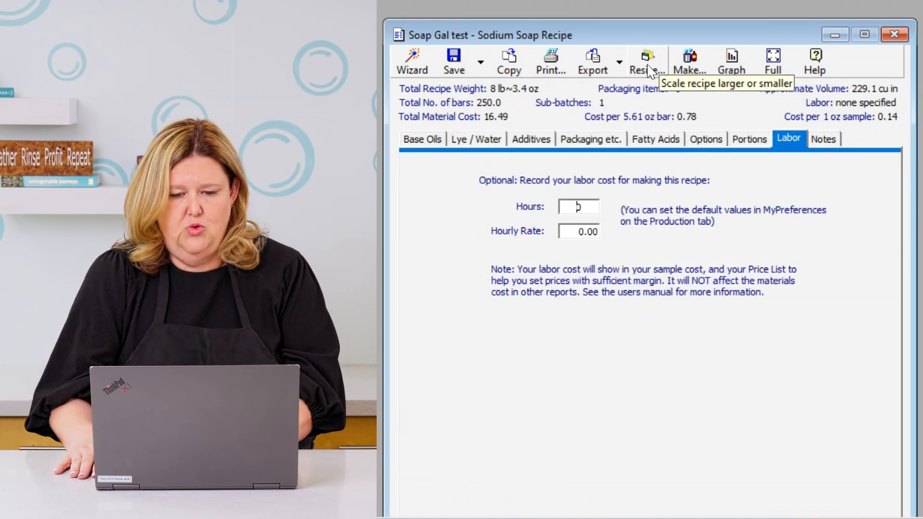
- Begin a Resize with Fit Mold(s) as the resize method
click(646, 59)
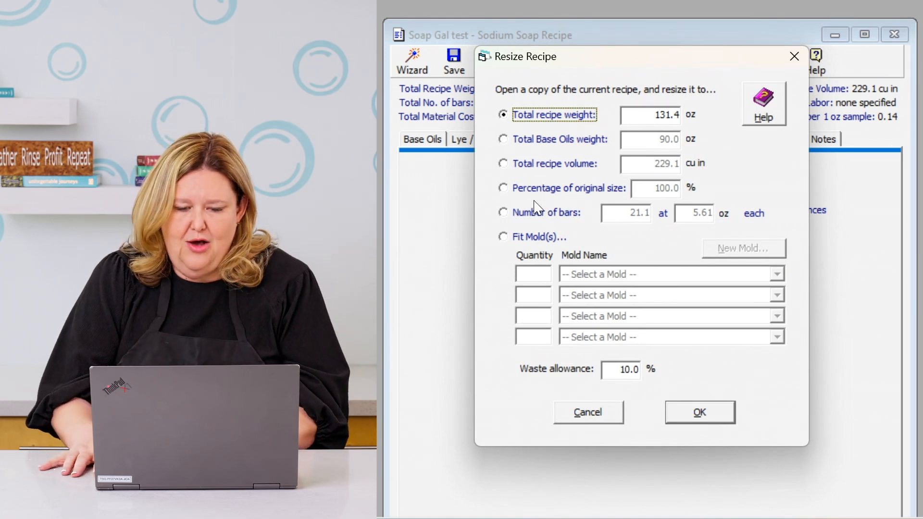
mouse_move(505, 245)
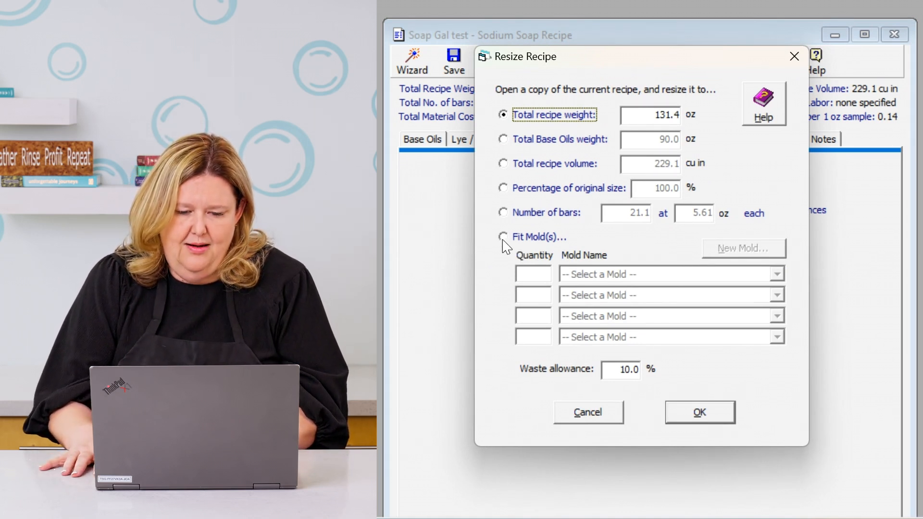
click(502, 237)
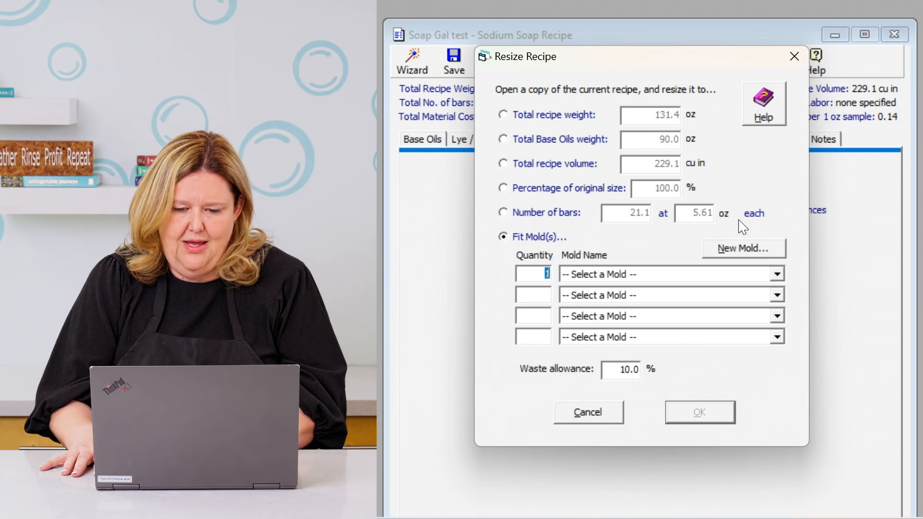
- Define a new rectangular mold 'test mold' of 10 x 3 x 3 in and save it
click(743, 248)
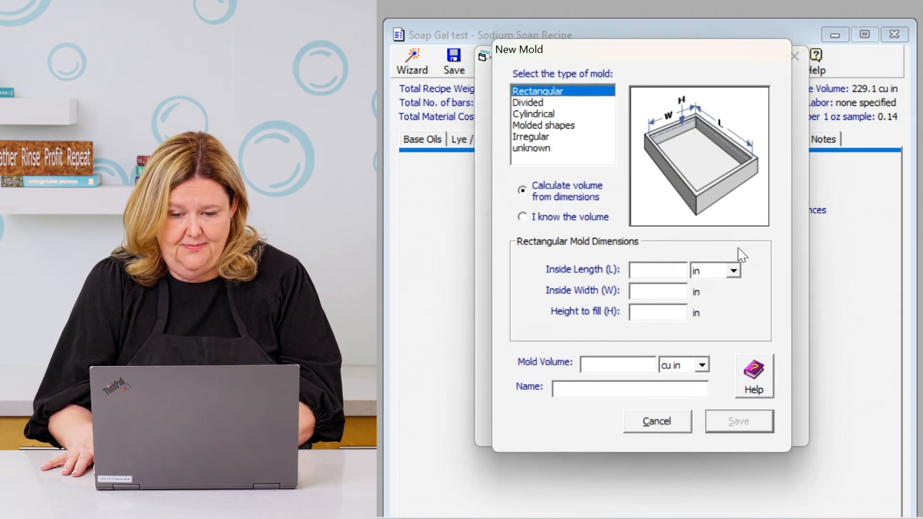
mouse_move(709, 253)
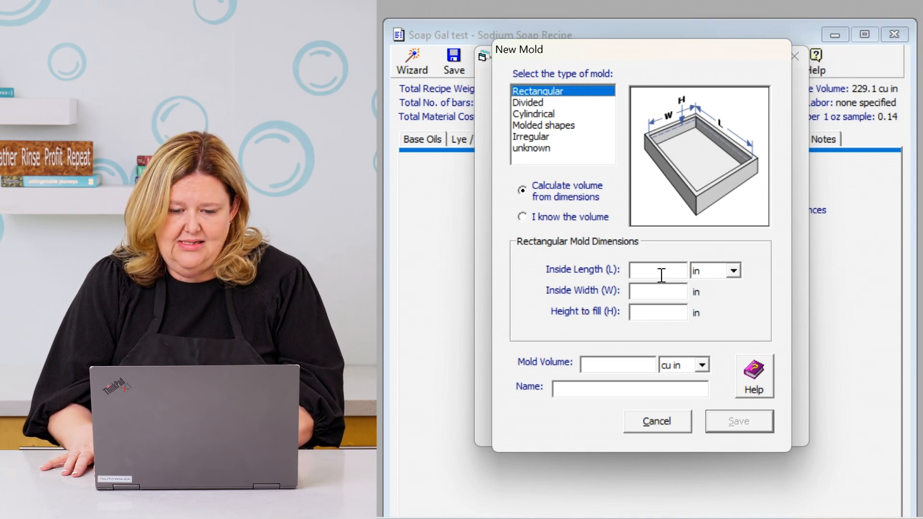
right_click(657, 270)
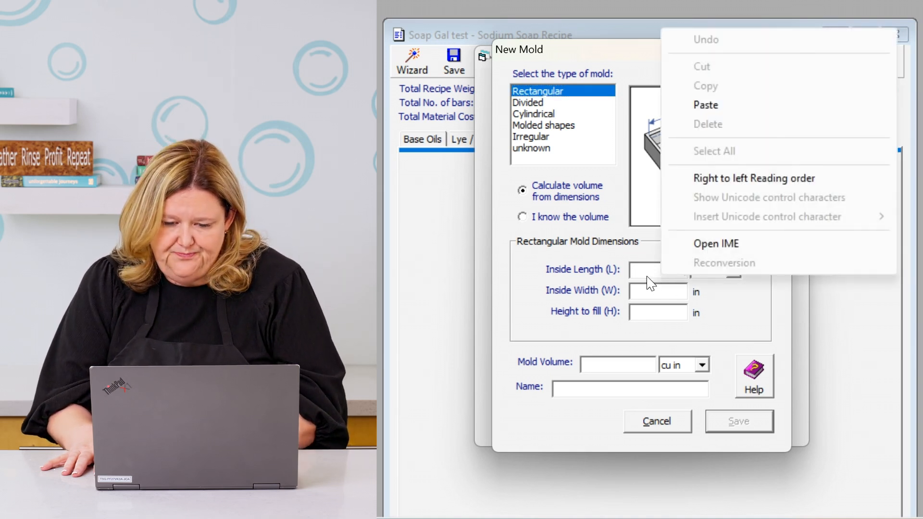
click(657, 270)
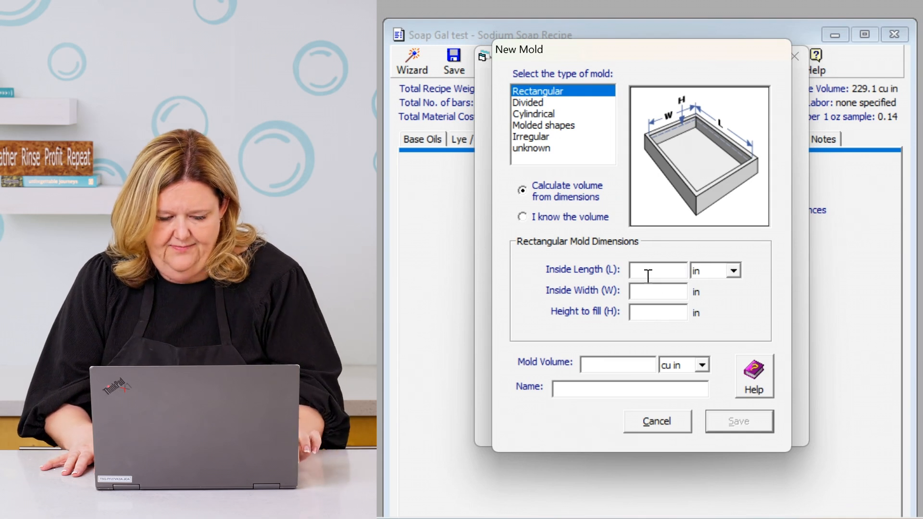
text(10)
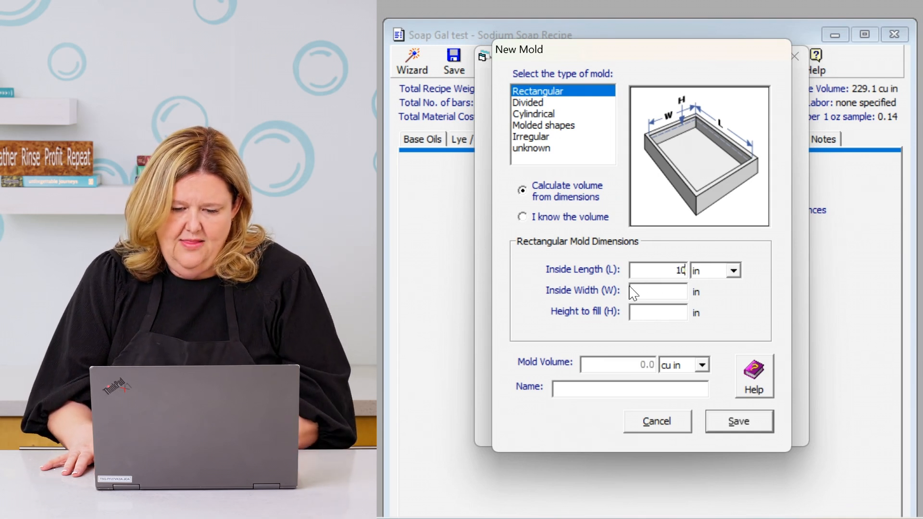
click(658, 291)
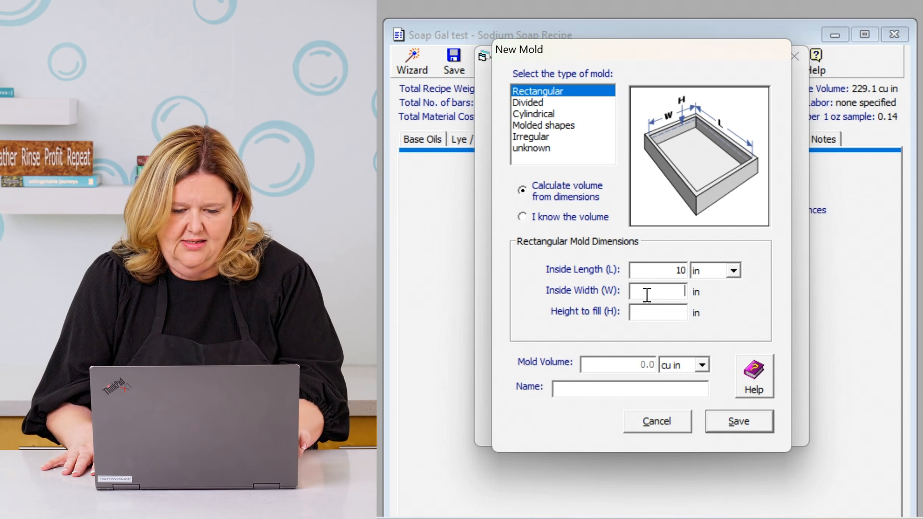
text(3)
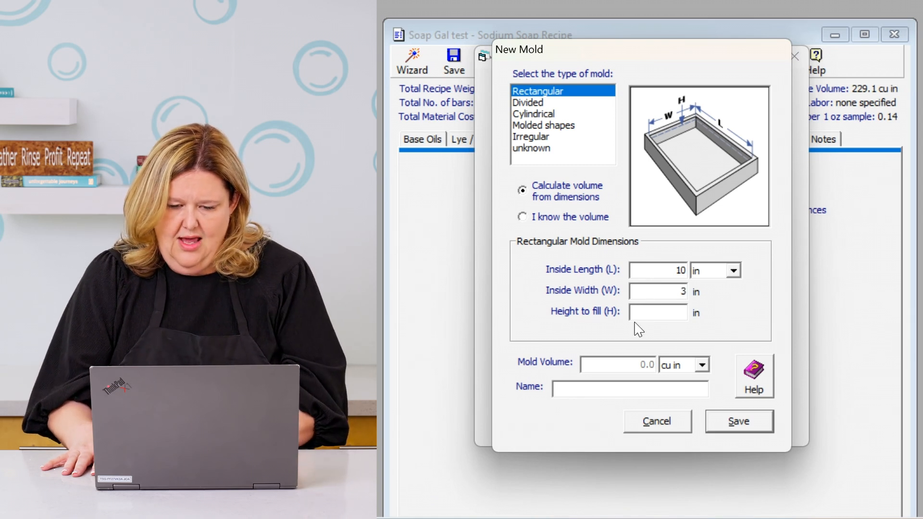
text(3)
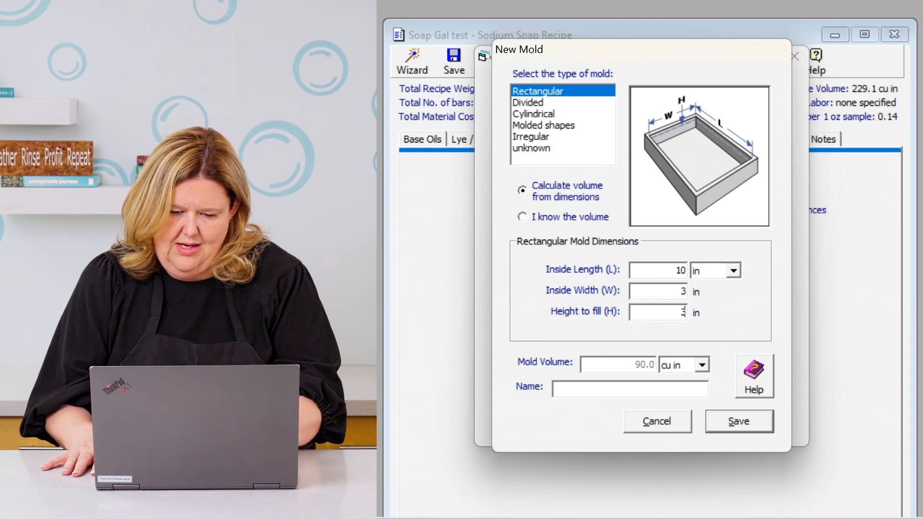
click(628, 388)
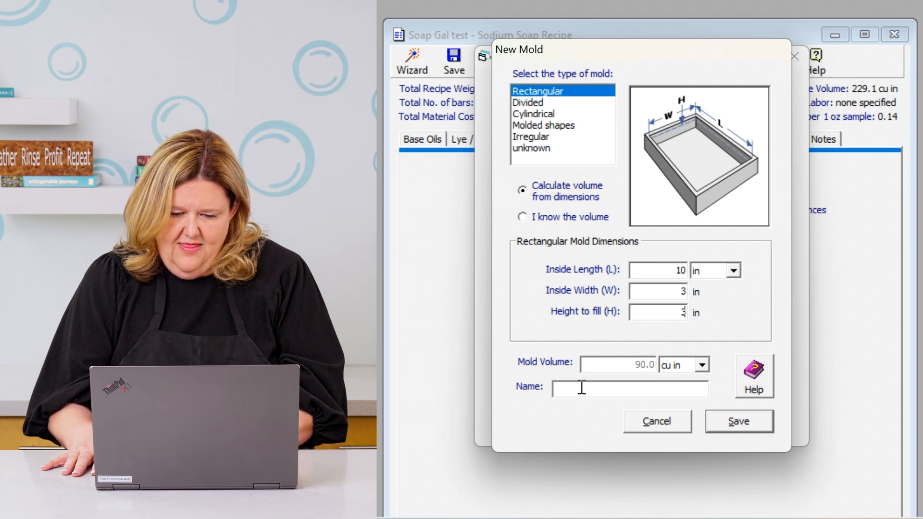
text(test mold)
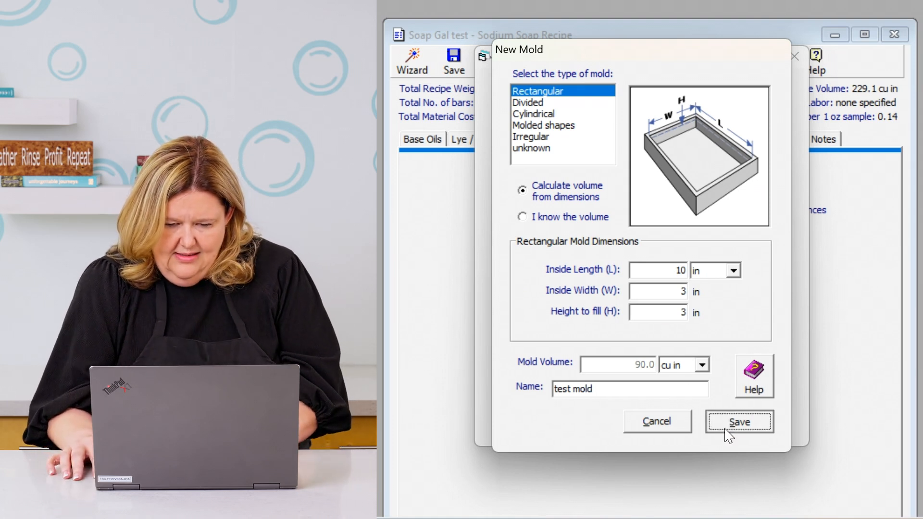
click(738, 421)
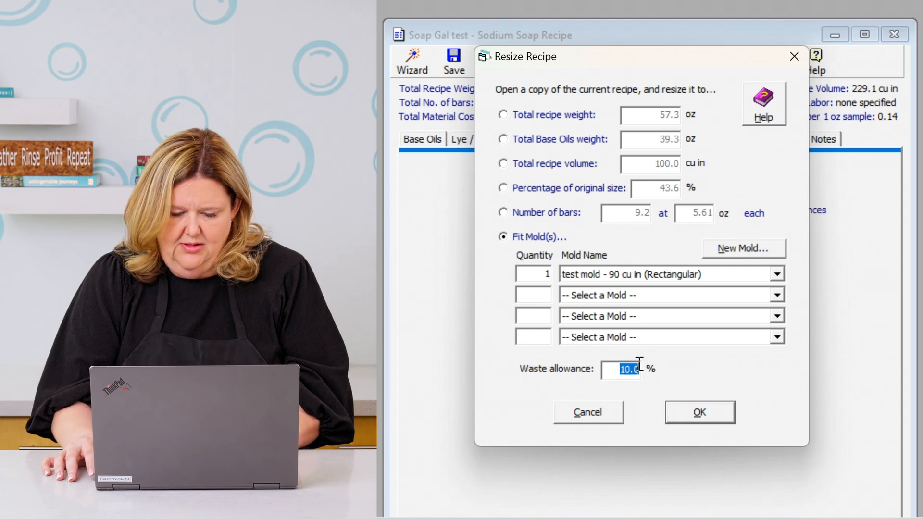
- Set waste allowance to 0 and create the copy resized to one test mold
key(Delete)
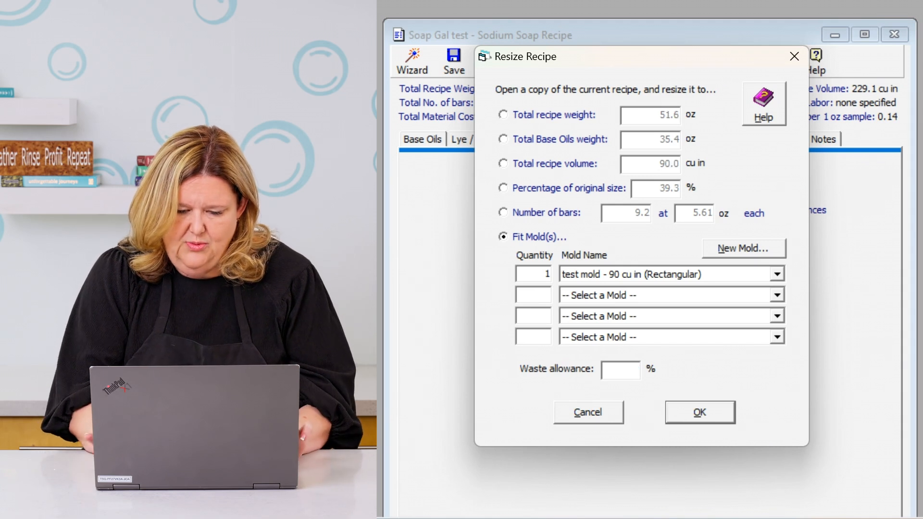
text(0)
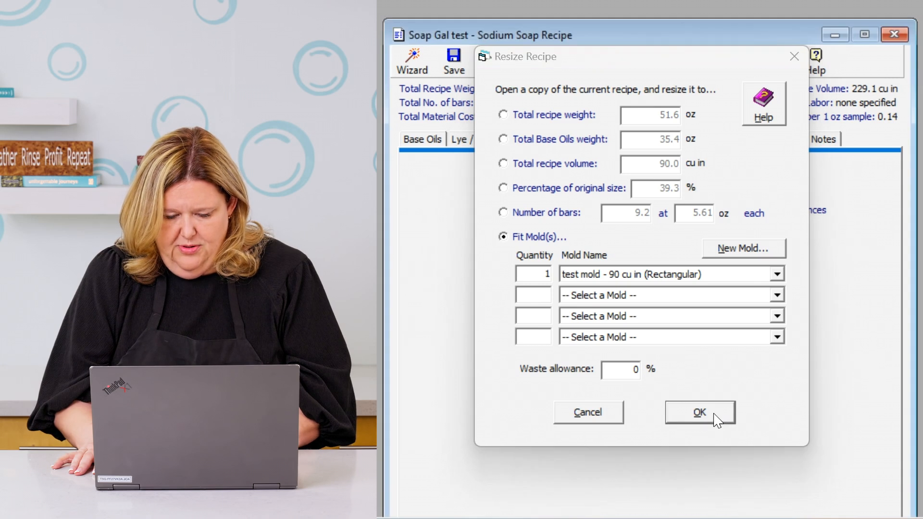
click(698, 412)
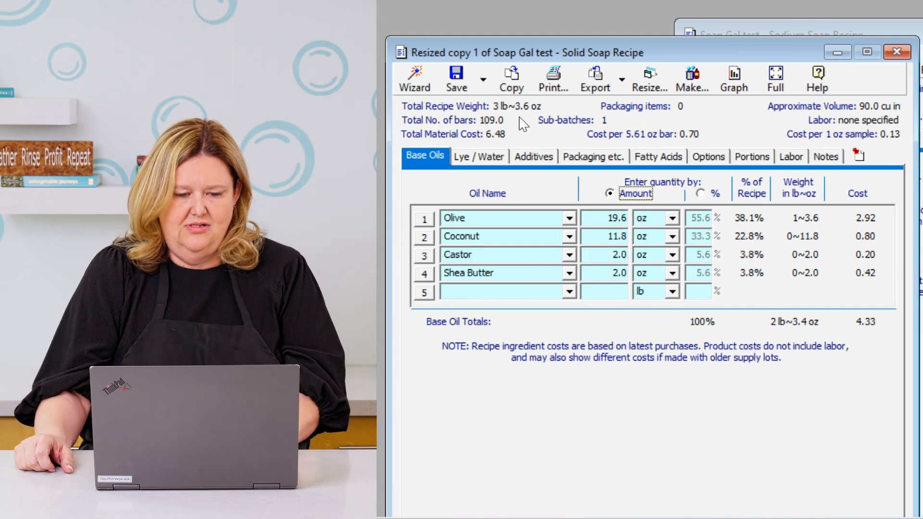
mouse_move(557, 125)
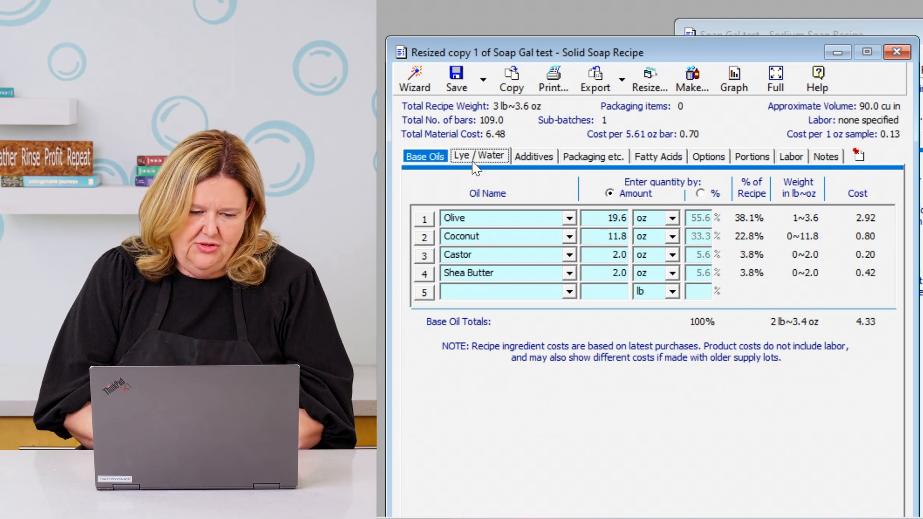
- Show the resized copy's Lye / Water amounts (9.9 oz premix, 5.0 oz extra water)
click(478, 156)
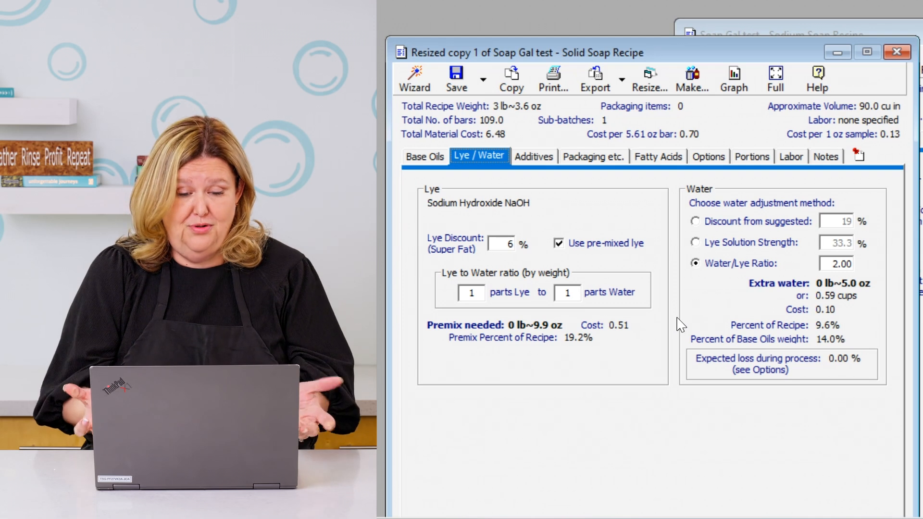
mouse_move(859, 297)
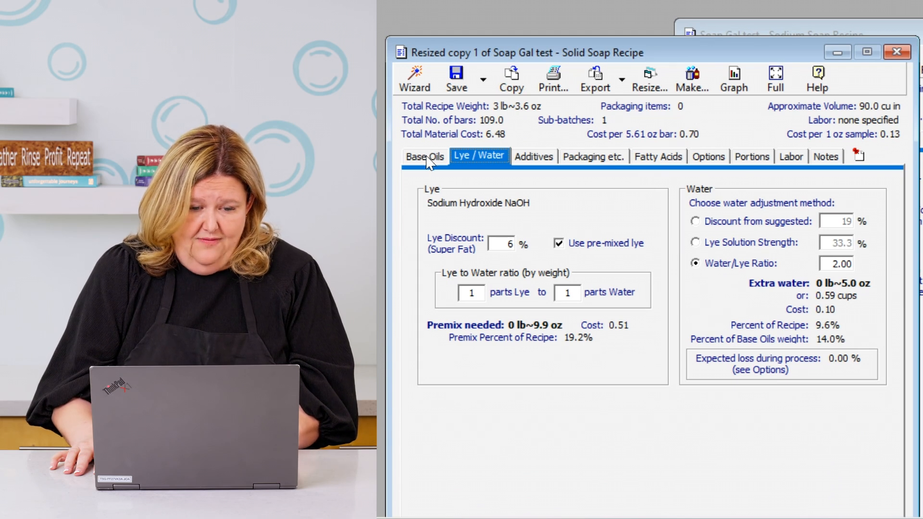
- Return to the resized copy's Base Oils, totaling 2 lb 3.4 oz
click(424, 156)
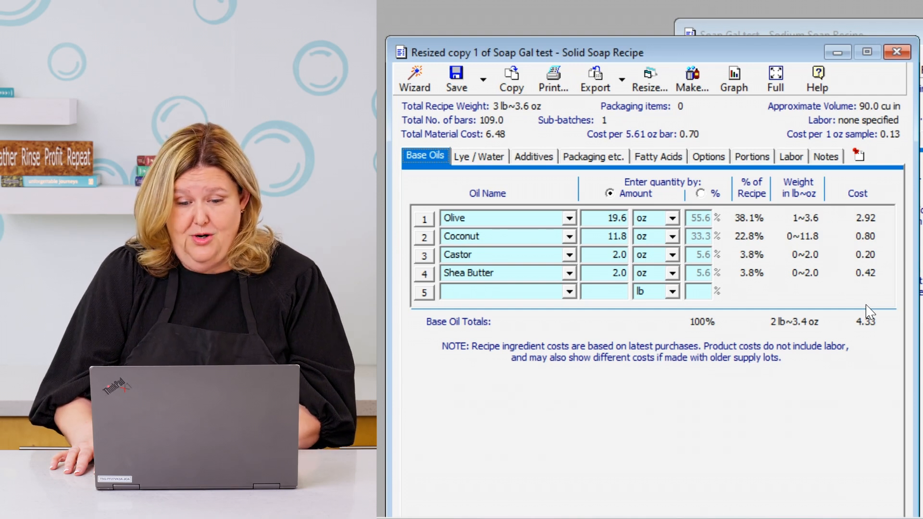
mouse_move(877, 333)
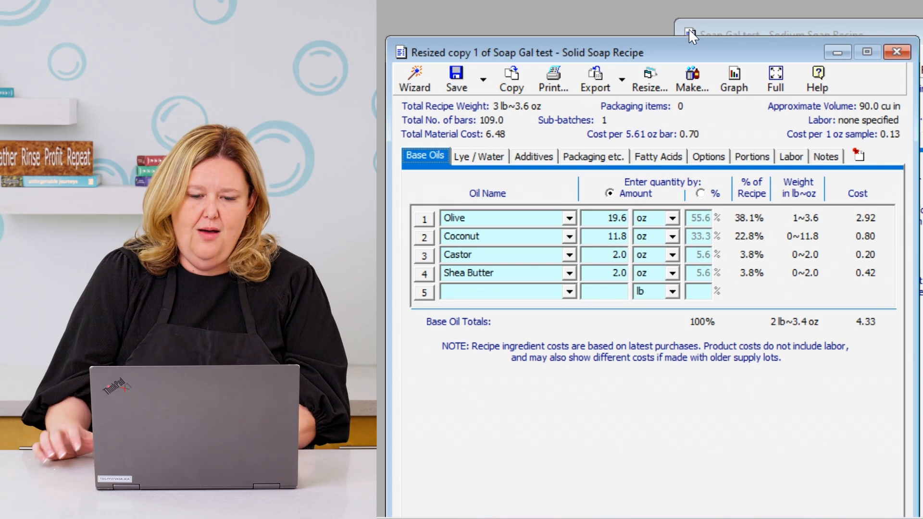
mouse_move(744, 103)
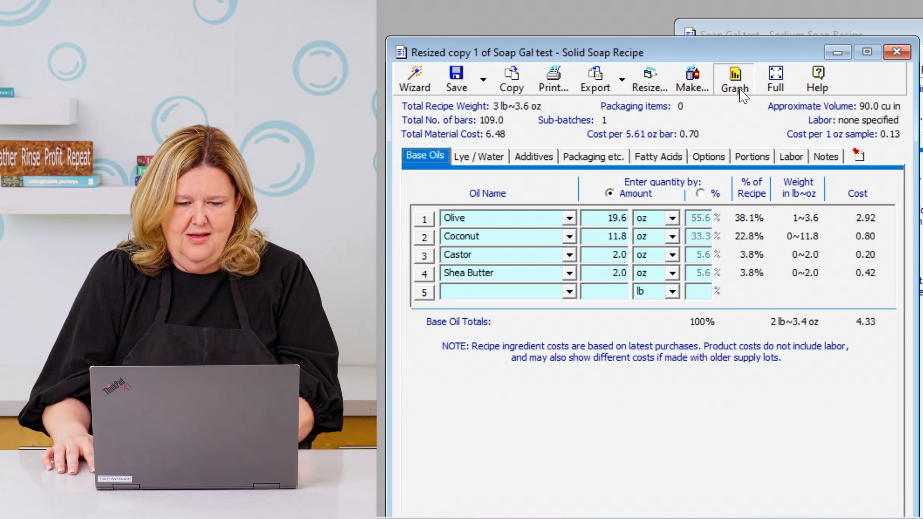
mouse_move(709, 103)
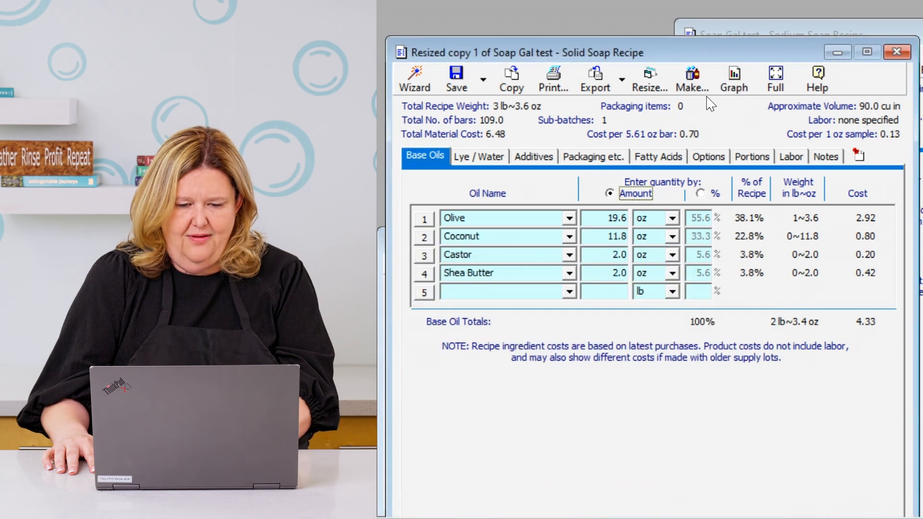
- Chart the predicted soap qualities, then show the full recipe on one page
click(734, 78)
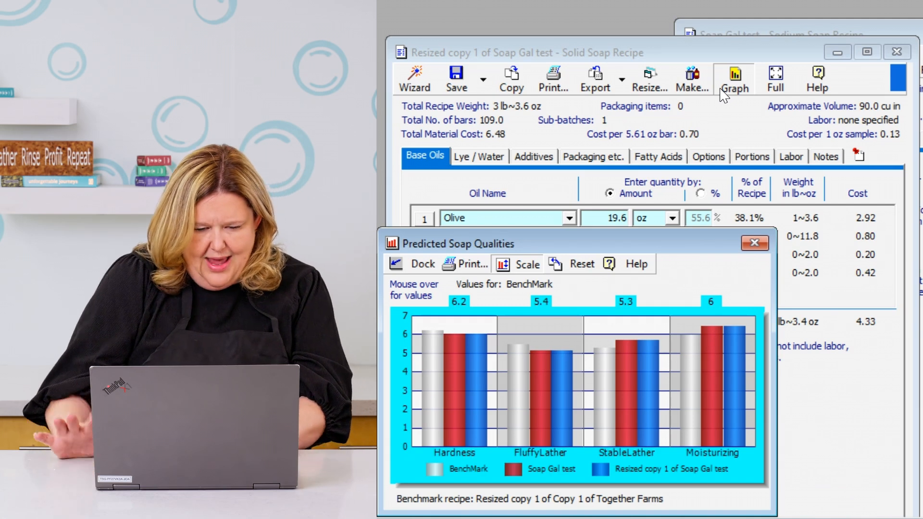
mouse_move(817, 188)
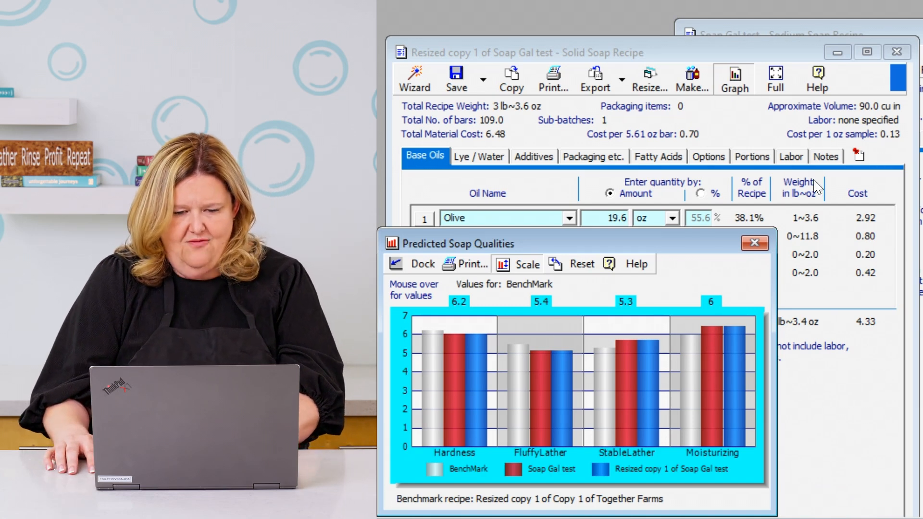
click(753, 242)
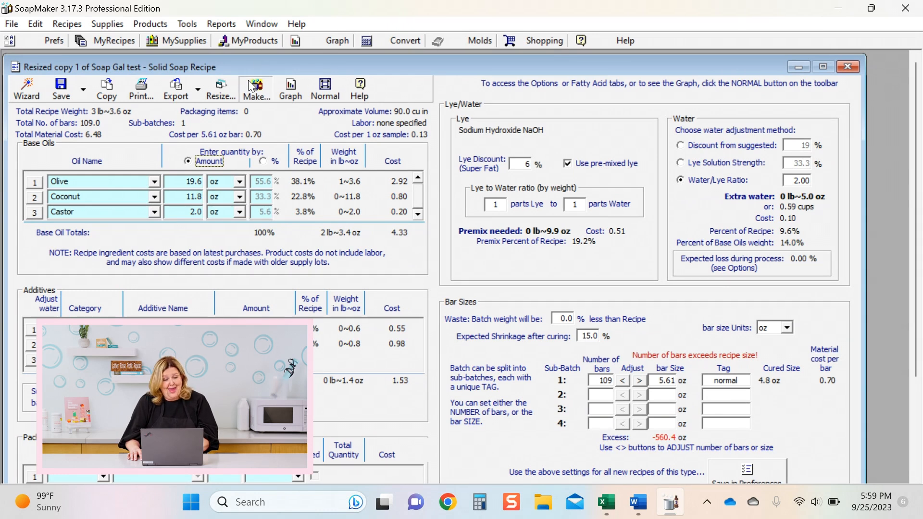
- Start Make, decline saving, and close the resized copy without saving it
click(255, 89)
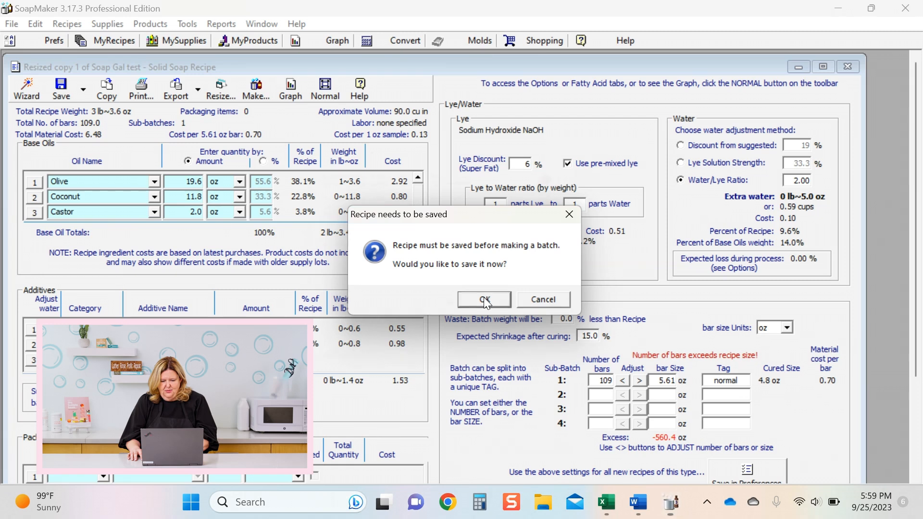
click(483, 298)
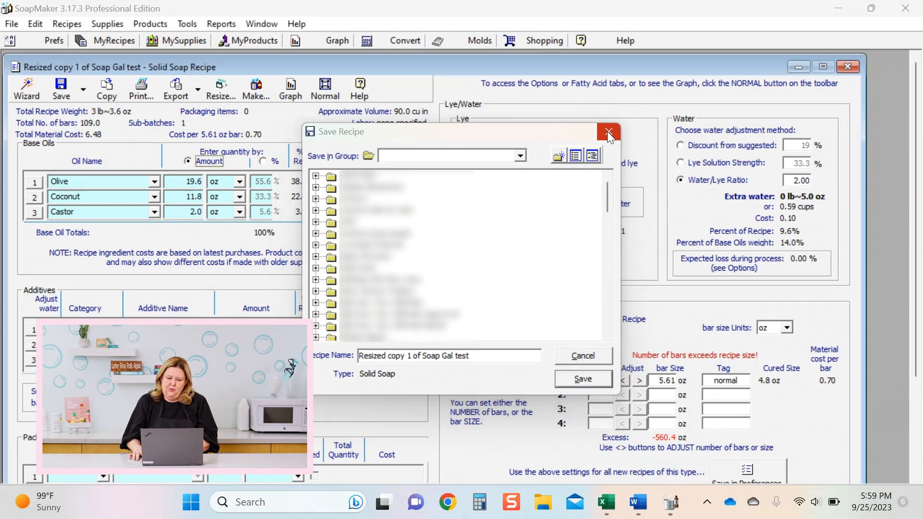
click(607, 132)
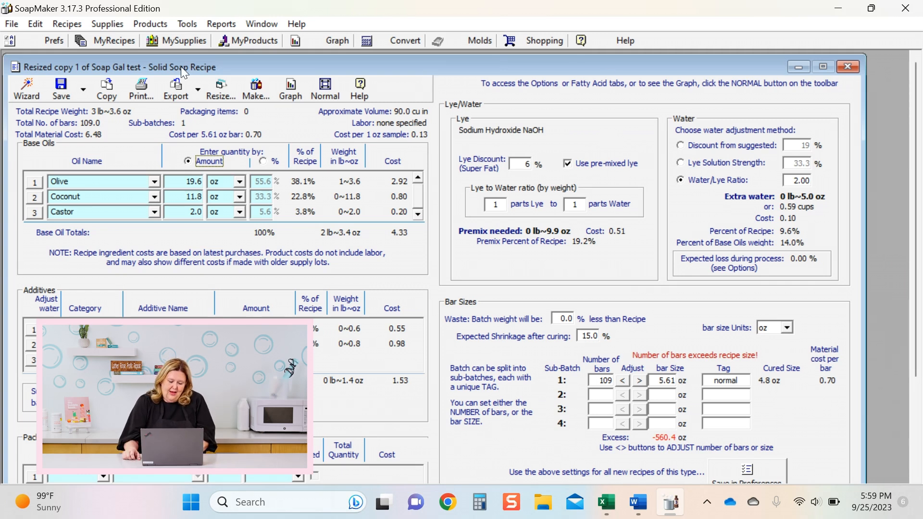
click(848, 67)
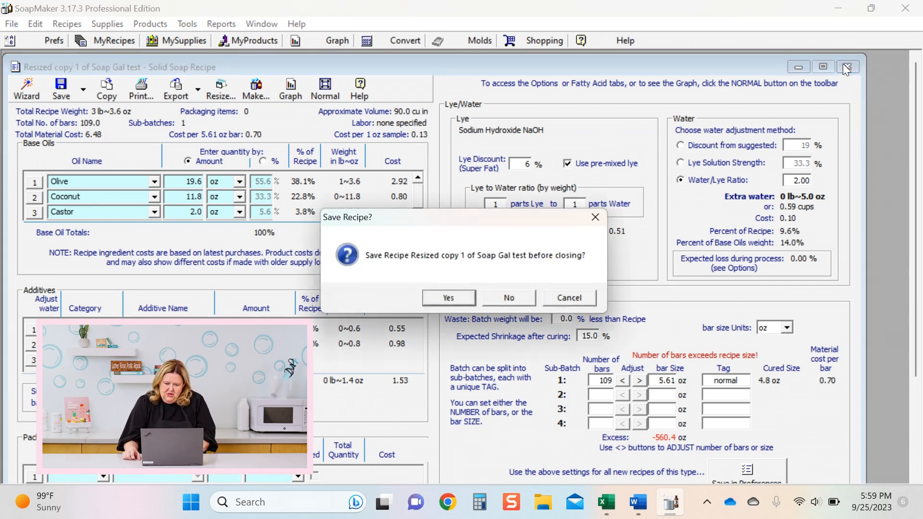
click(507, 297)
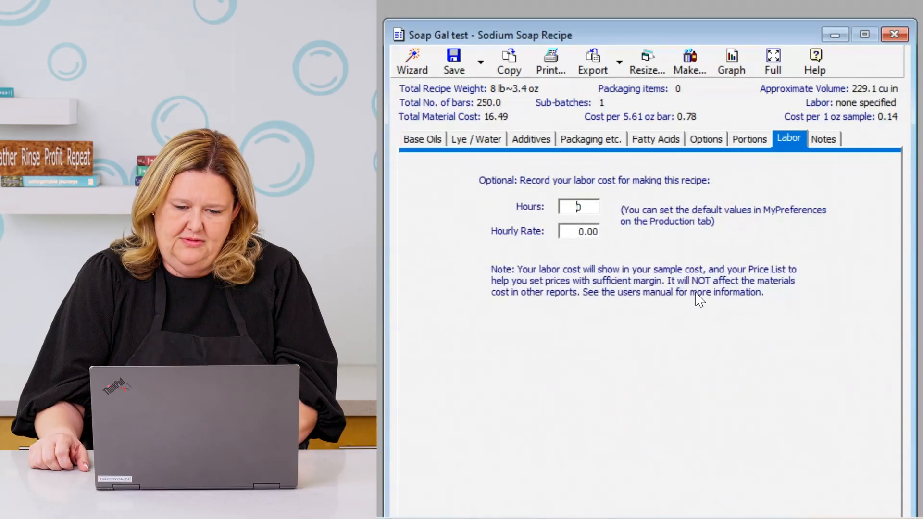
- On Soap Gal test's Lye / Water, toggle pre-mixed lye off and back on (1 lb 9.2 oz premix)
click(475, 139)
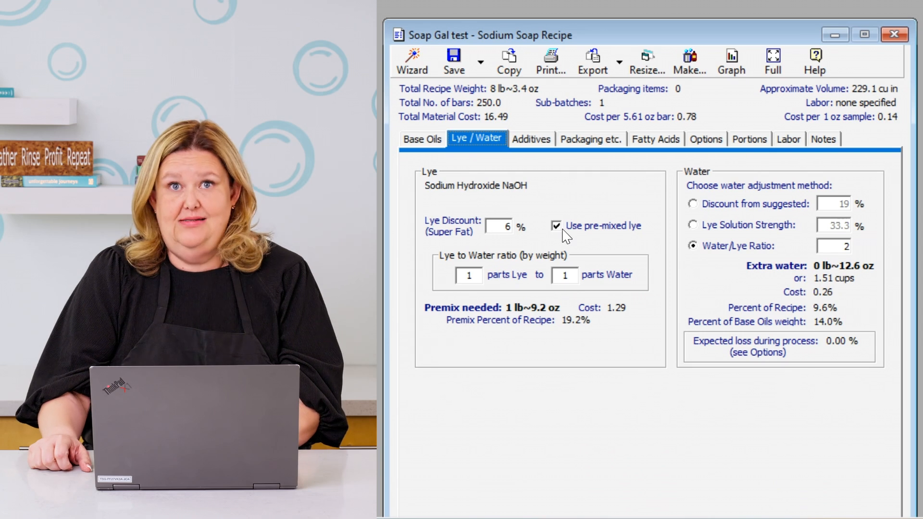
click(556, 225)
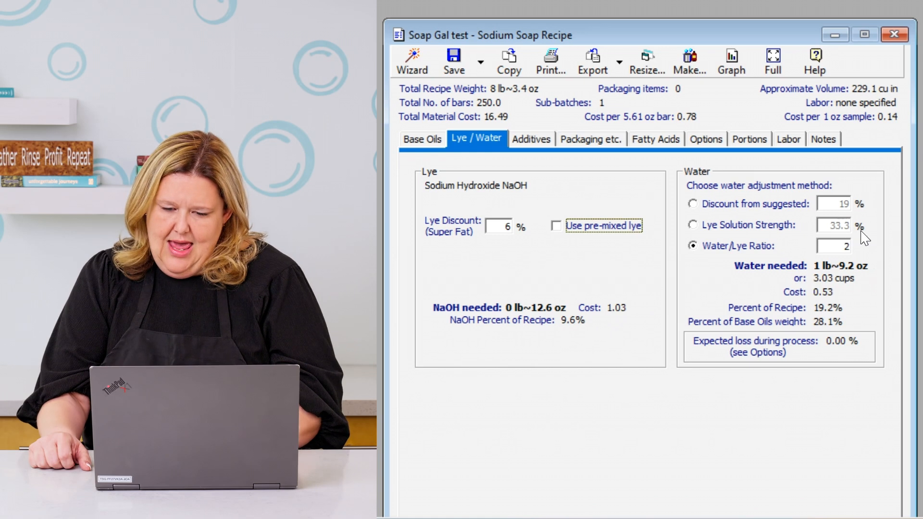
mouse_move(851, 280)
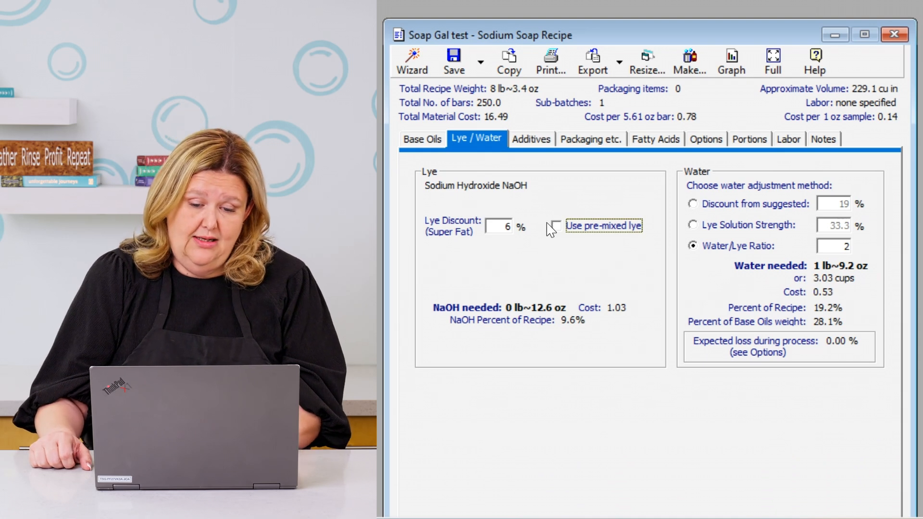
click(556, 227)
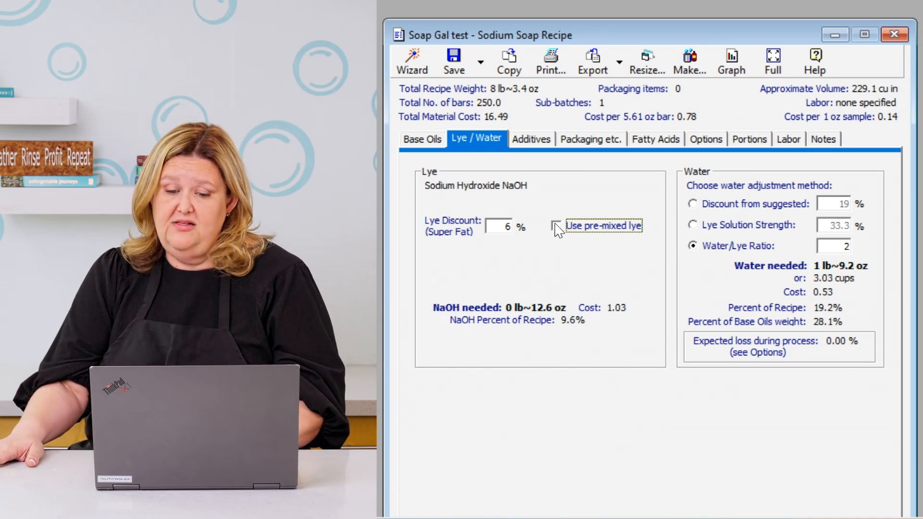
click(556, 227)
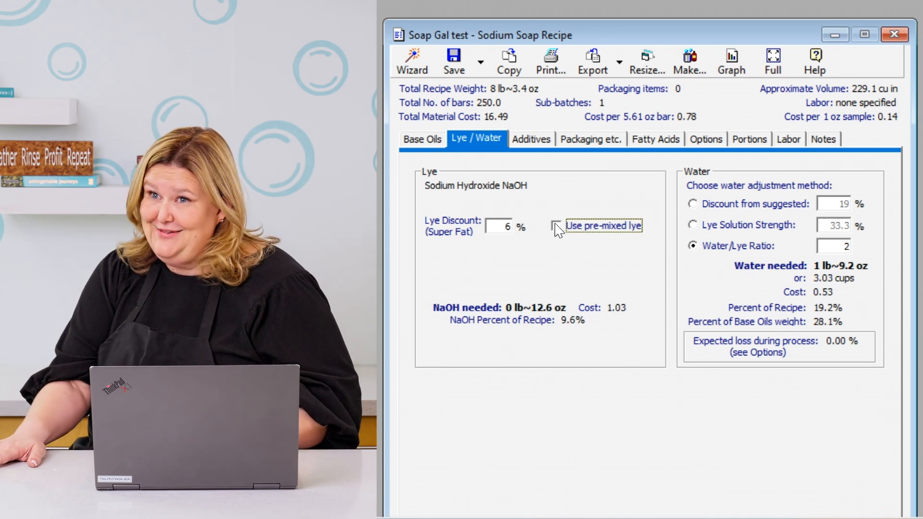
click(556, 226)
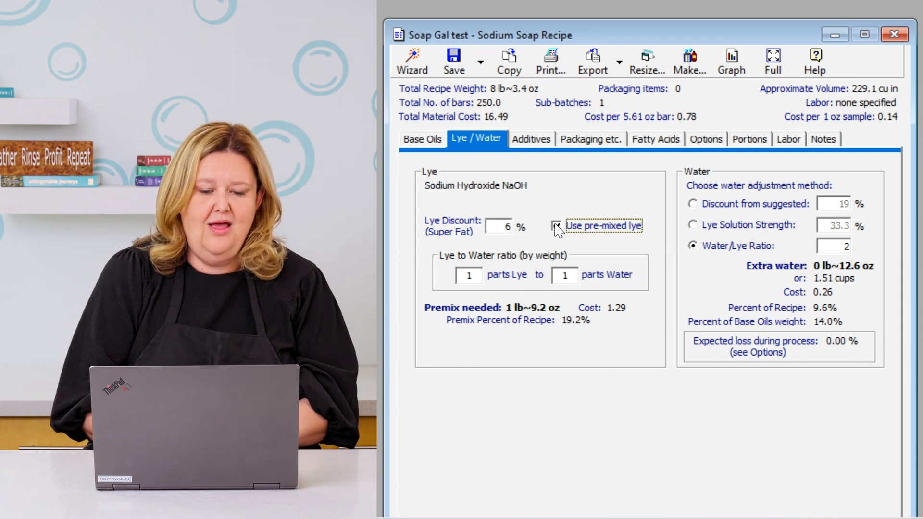
click(555, 225)
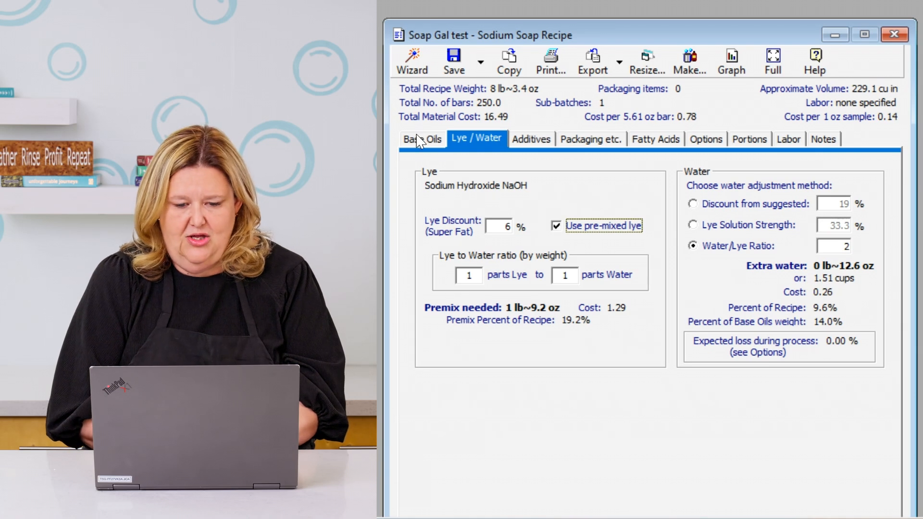
- Show the Ingredients and Packaging inventory and browse the Base Oils stock list
click(421, 138)
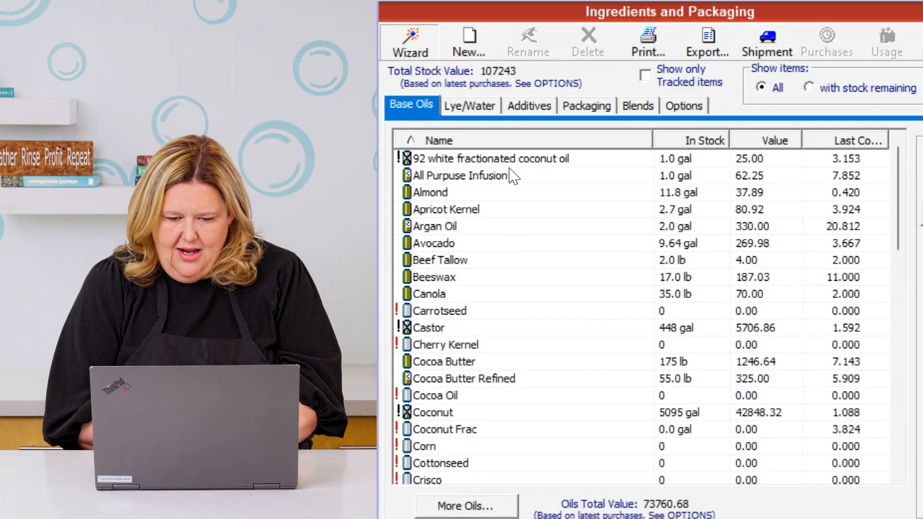
scroll(down, 3)
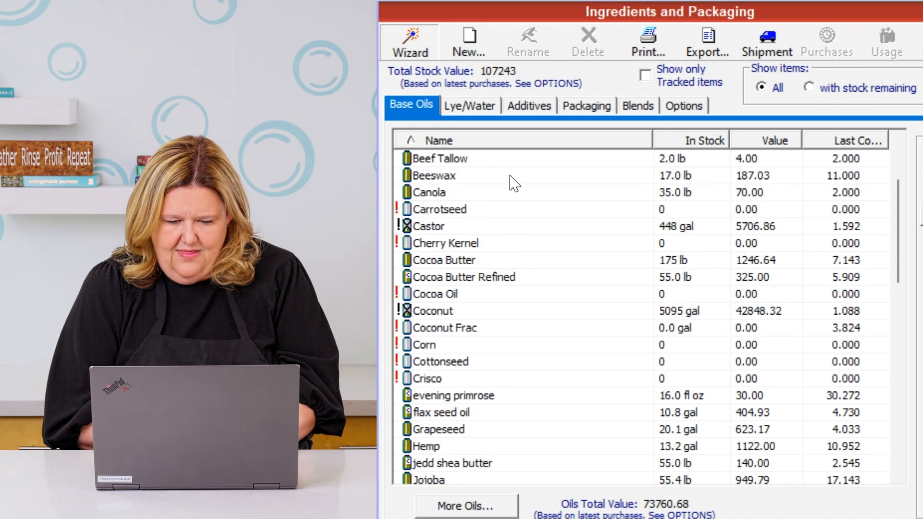
scroll(down, 3)
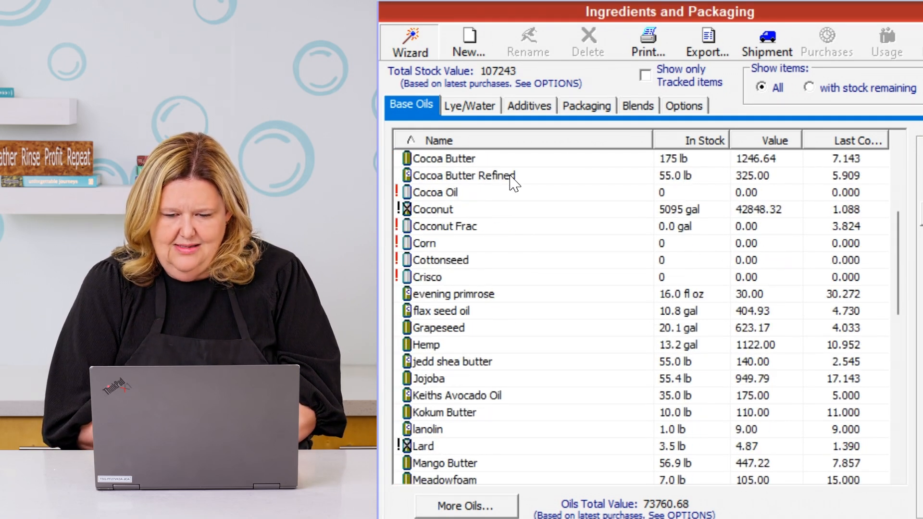